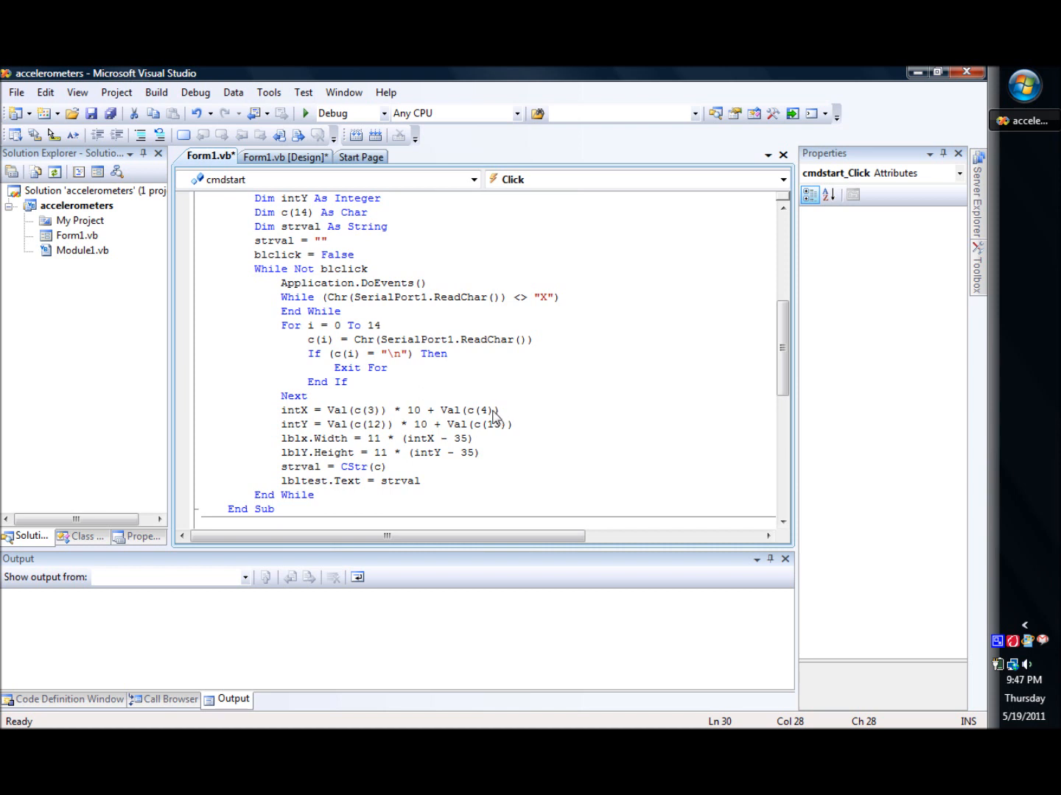
{"action": "mouse_move", "coordinate": [517, 412]}
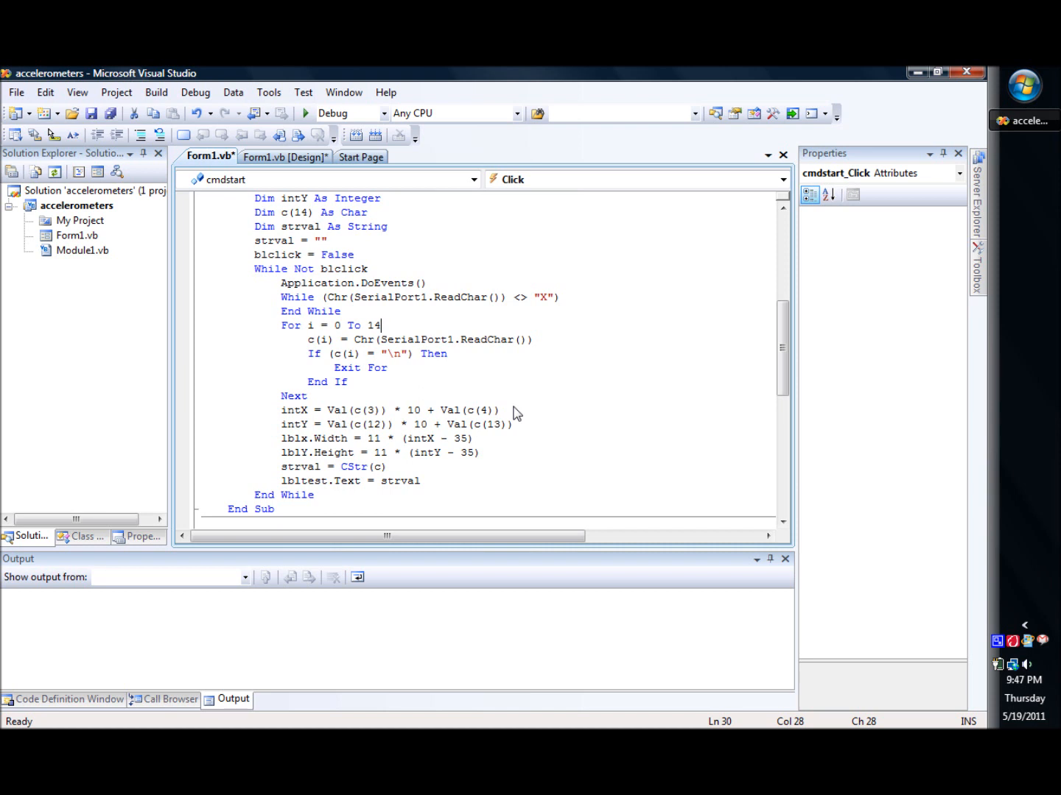
{"action": "mouse_move", "coordinate": [435, 415]}
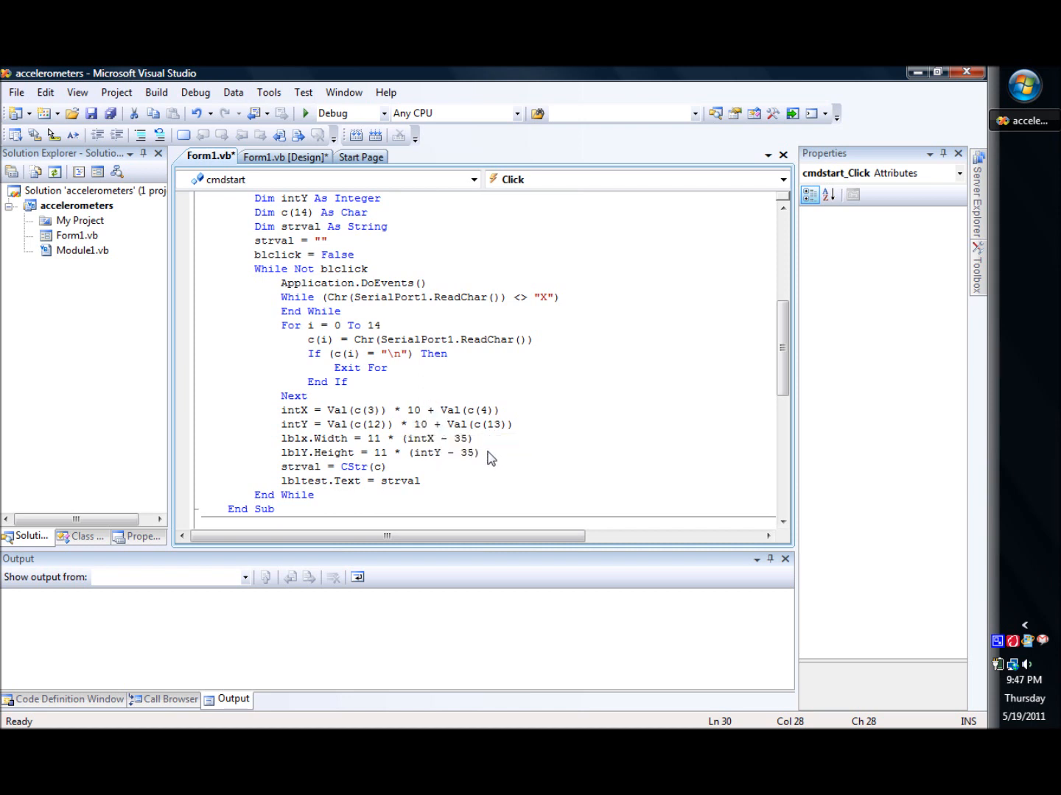
{"action": "mouse_move", "coordinate": [305, 452]}
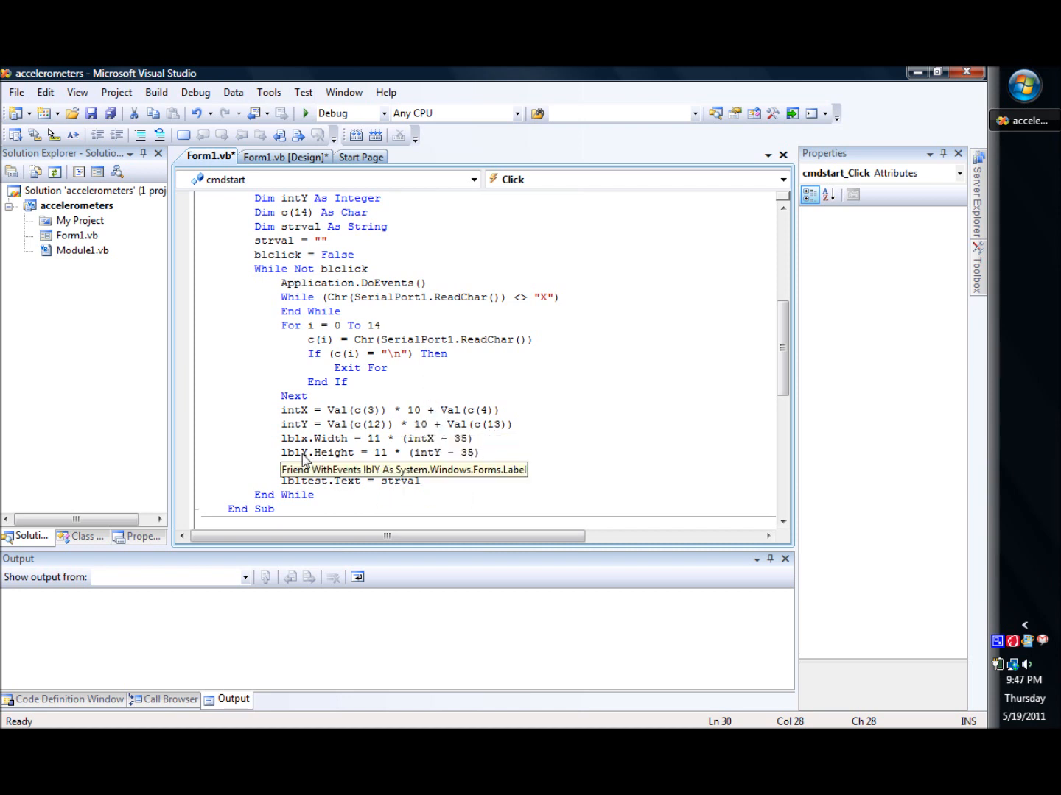
Step: Show Form1's design layout and bring the lblx Properties window to its Layout settings
{"action": "type", "text": "strval = CStr(c)"}
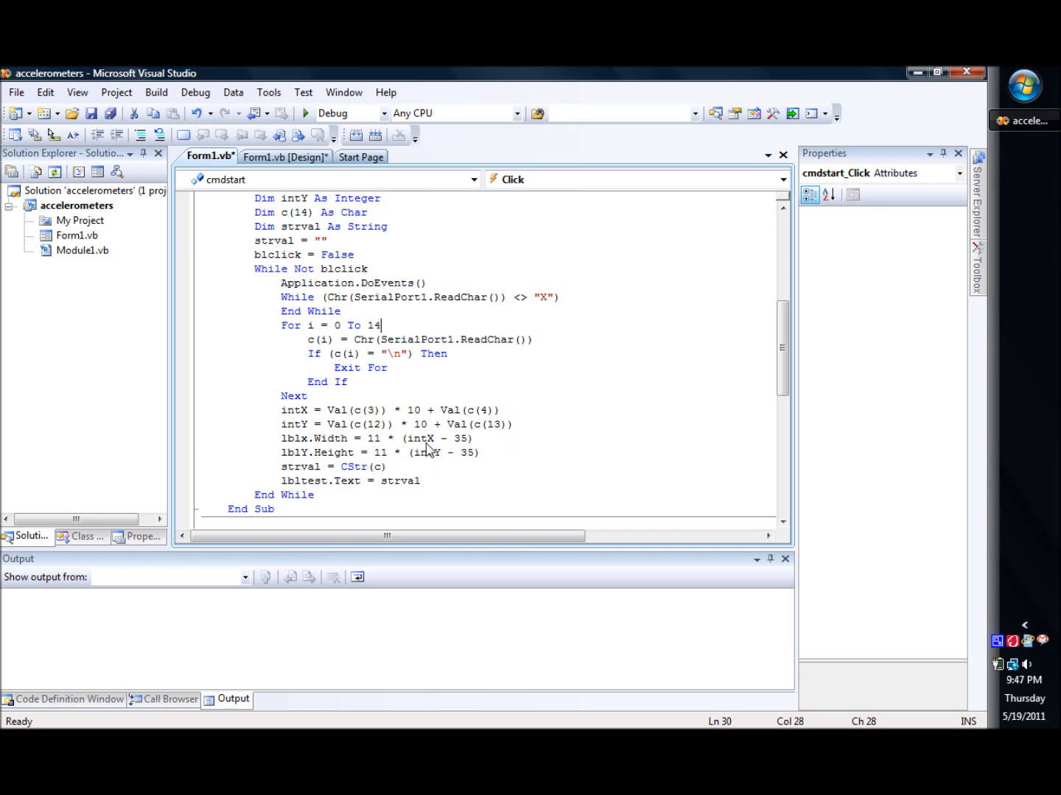
{"action": "mouse_move", "coordinate": [352, 262]}
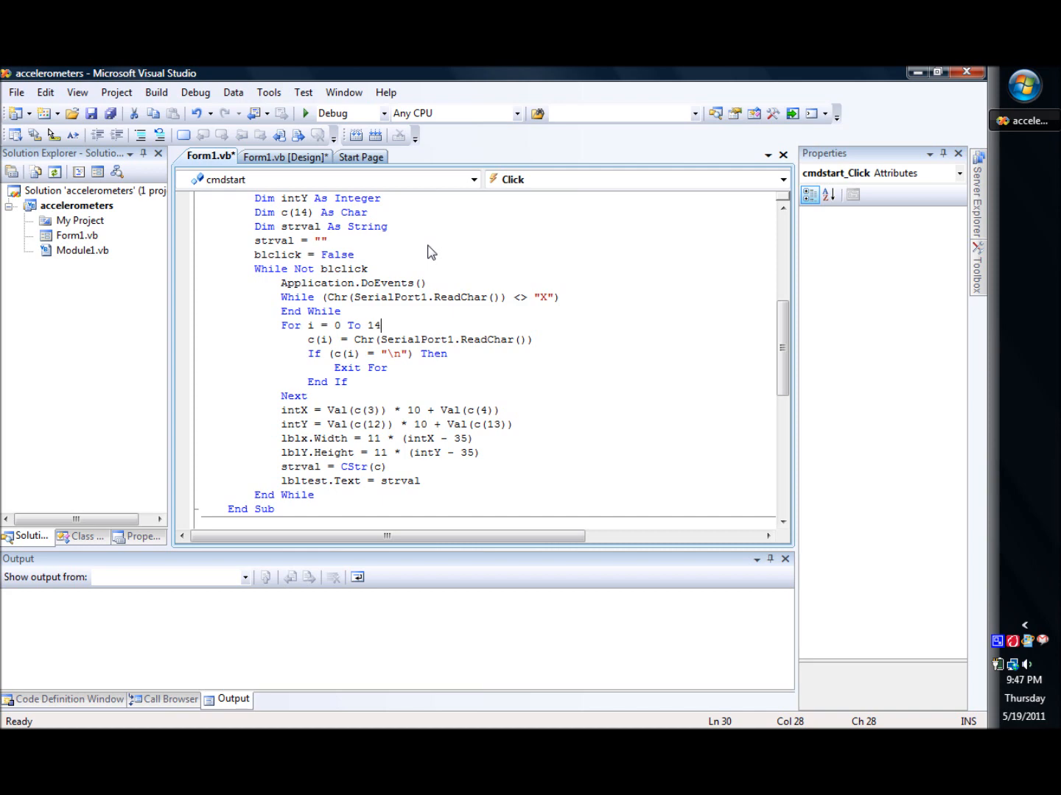
{"action": "left_click", "coordinate": [361, 156]}
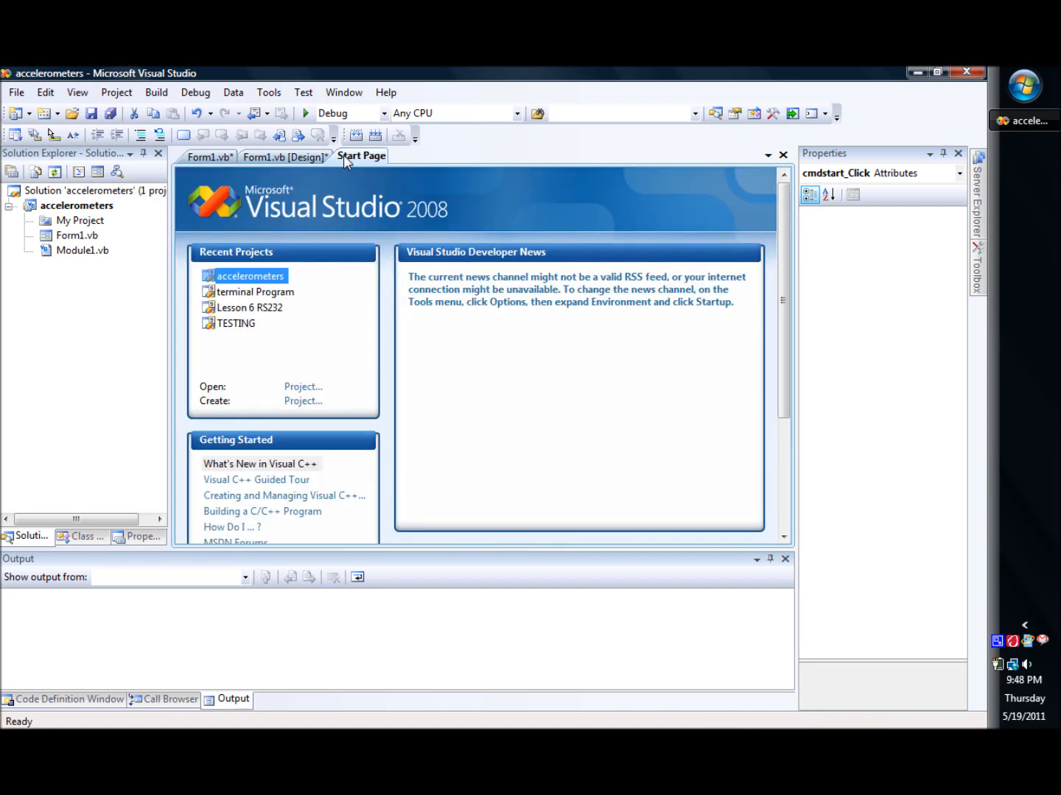
{"action": "left_click", "coordinate": [286, 156]}
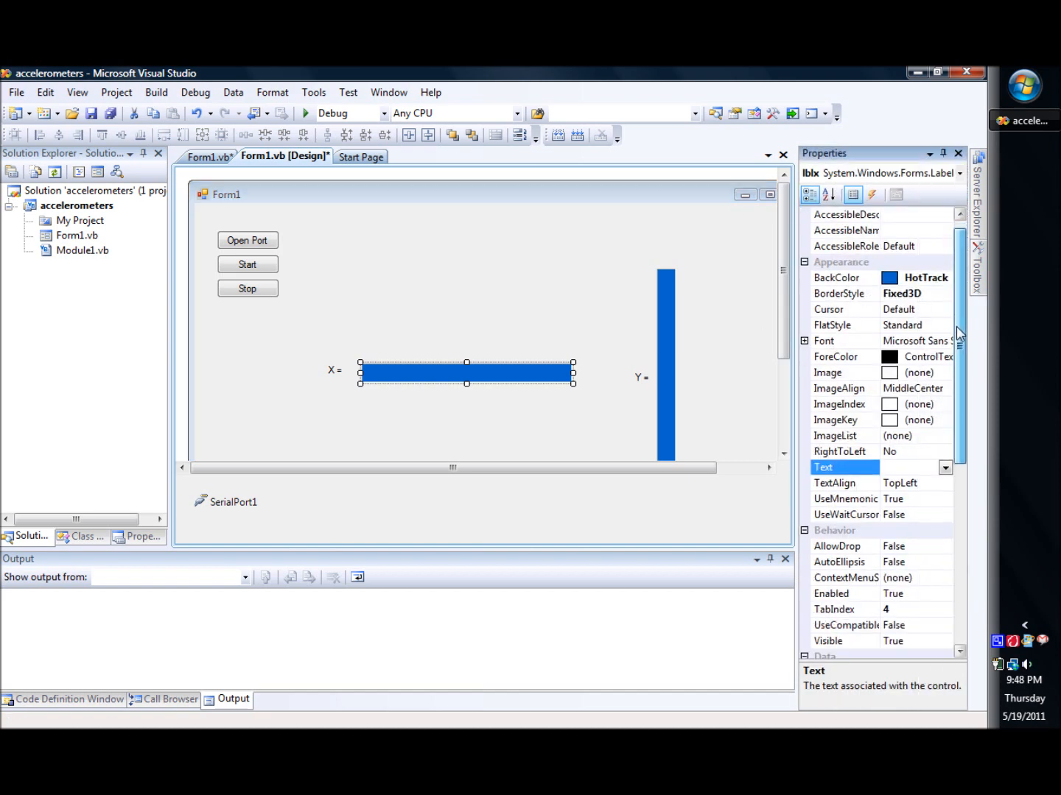
{"action": "scroll", "scroll_direction": "down", "scroll_amount": 3}
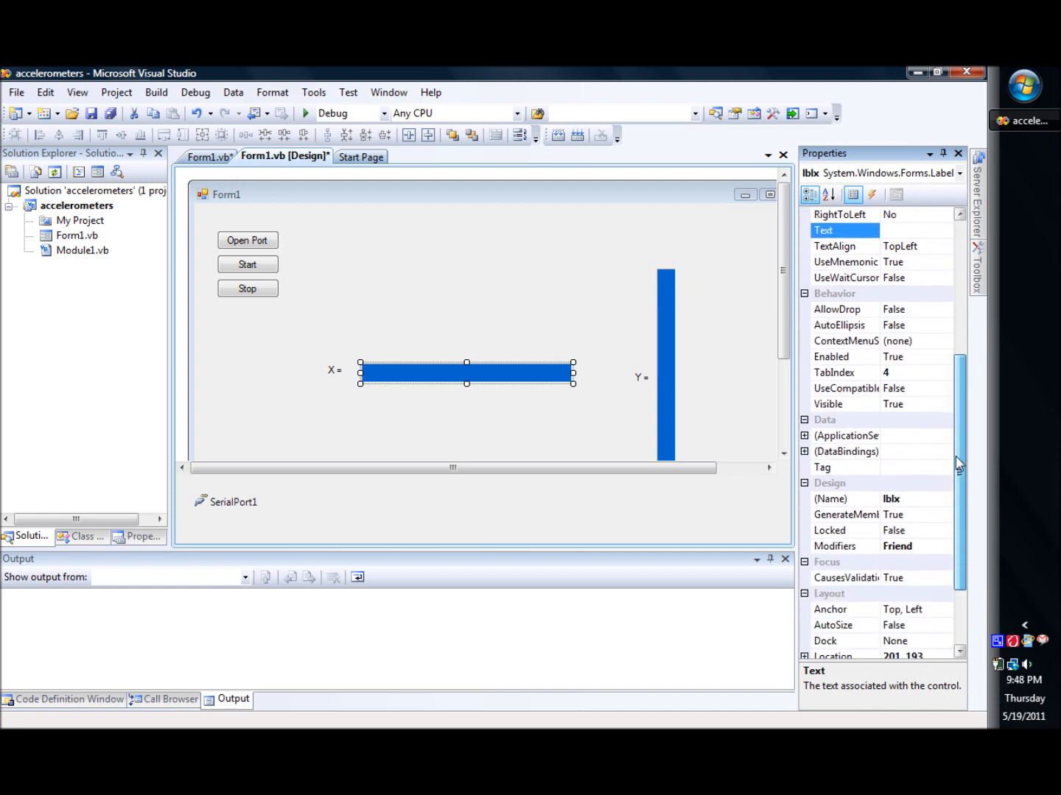
{"action": "scroll", "scroll_direction": "down", "scroll_amount": 3}
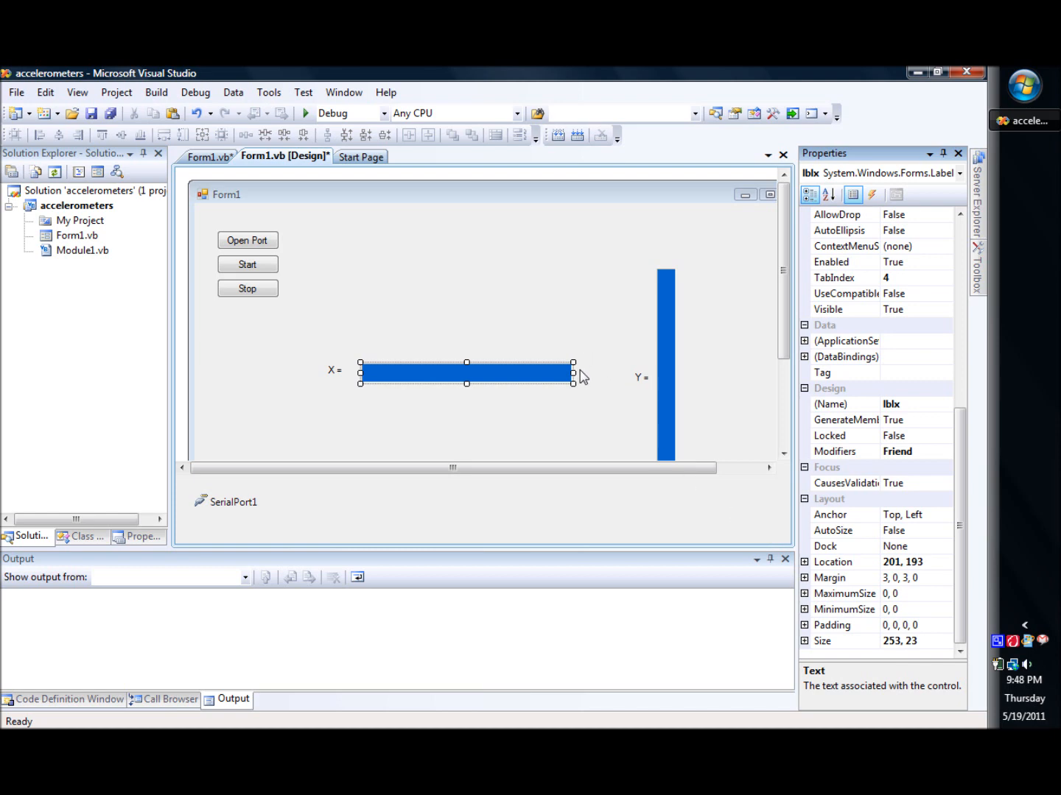
{"action": "mouse_move", "coordinate": [586, 348]}
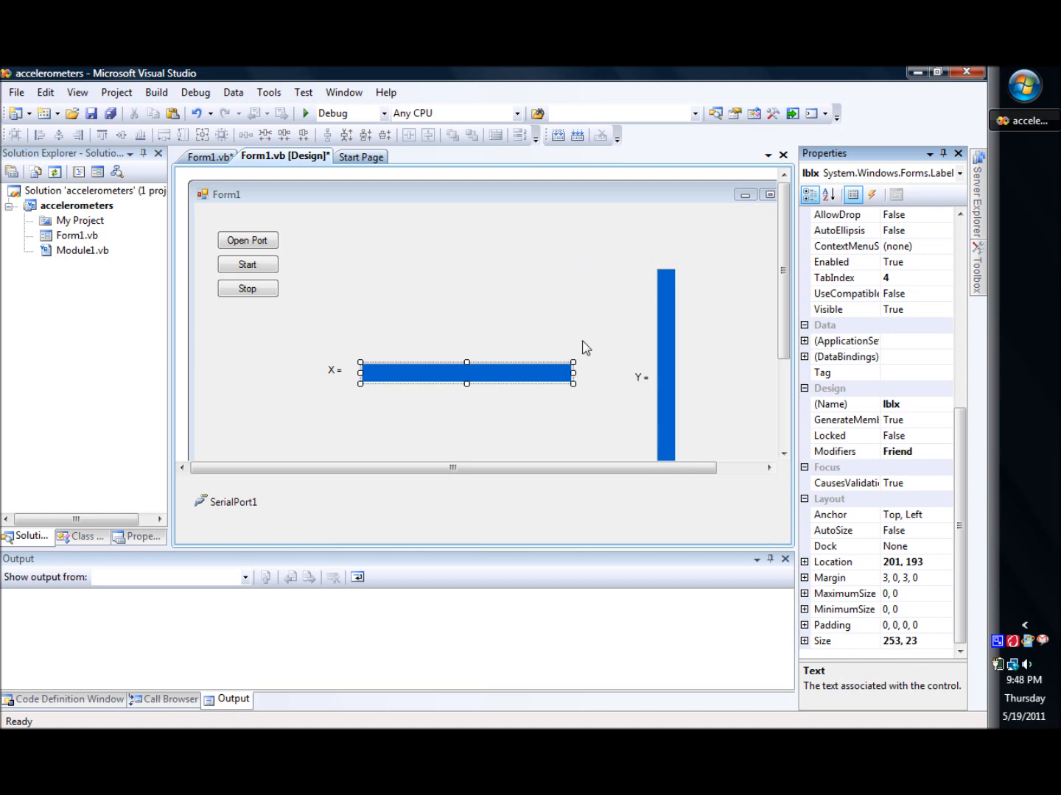
{"action": "mouse_move", "coordinate": [827, 544]}
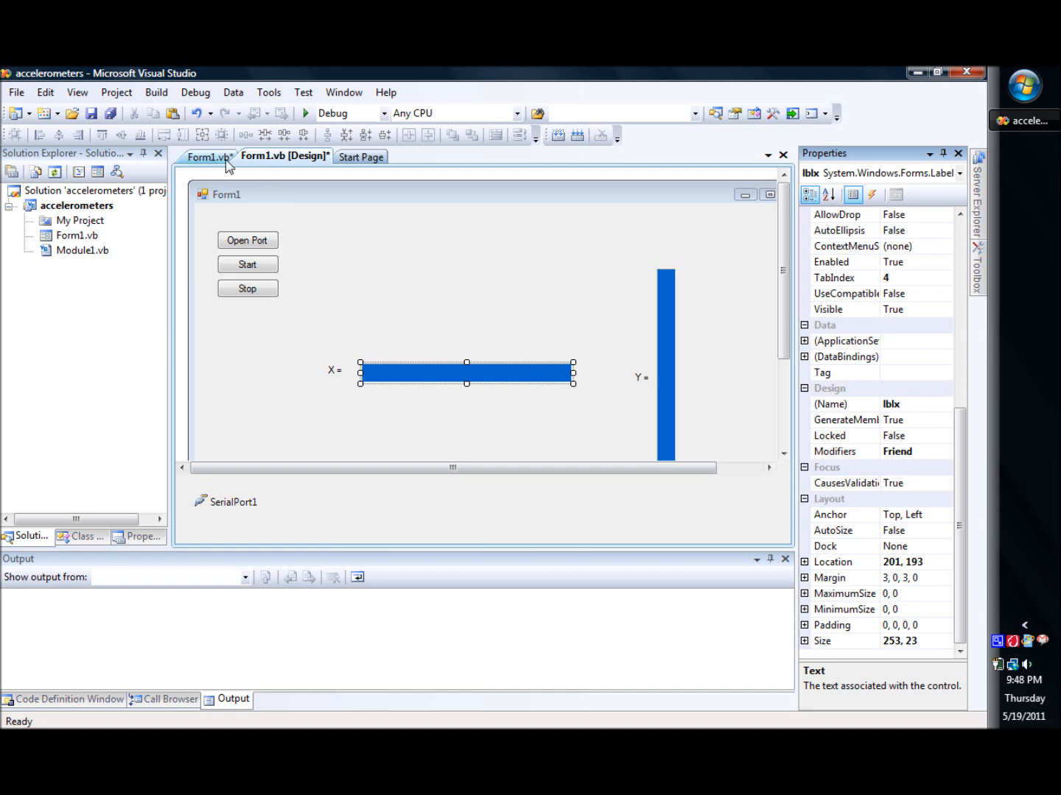
{"action": "mouse_move", "coordinate": [358, 249]}
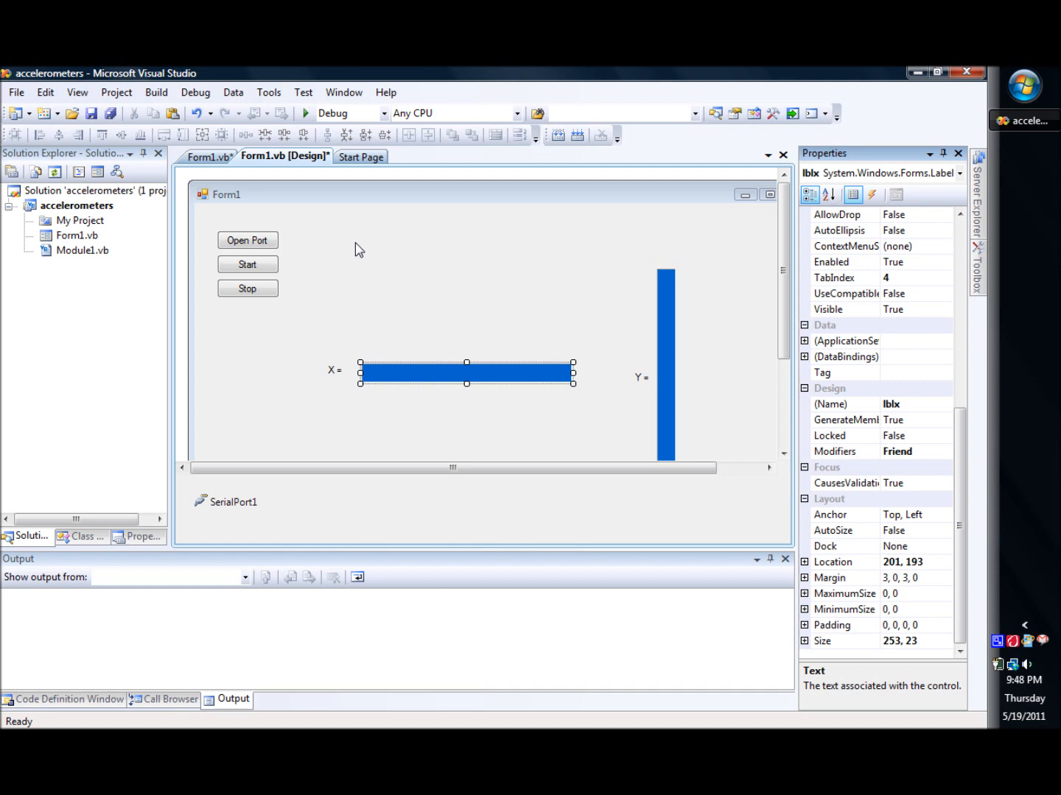
{"action": "mouse_move", "coordinate": [361, 396]}
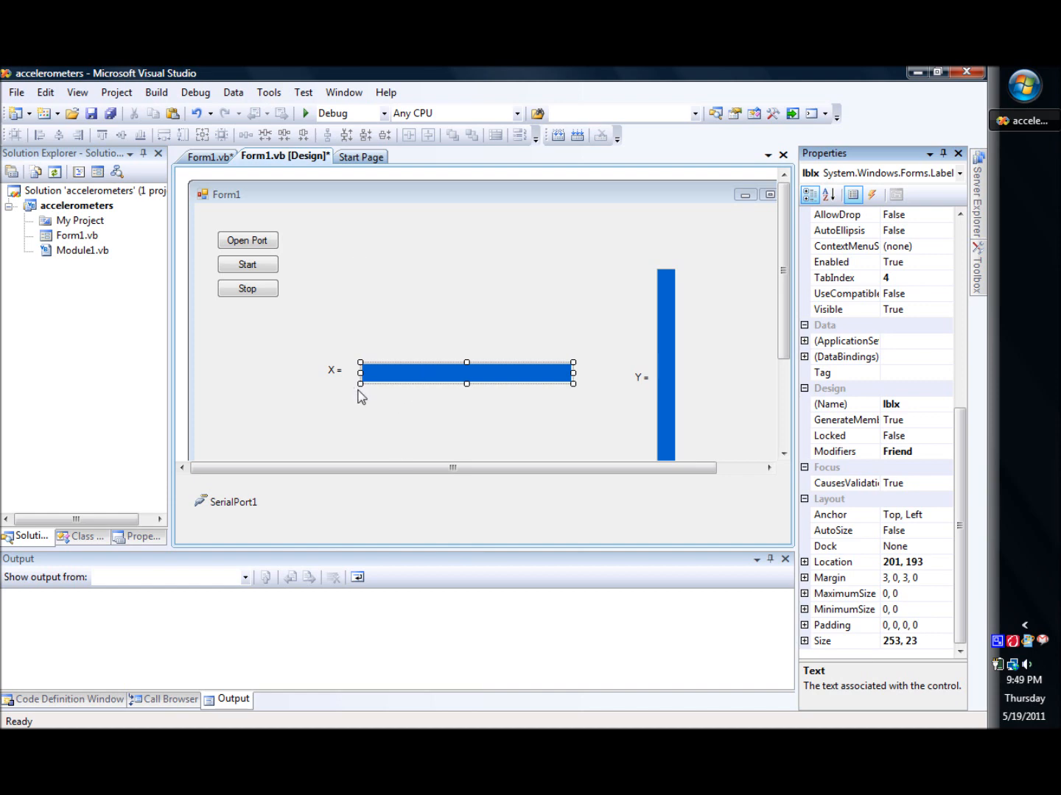
{"action": "mouse_move", "coordinate": [391, 413]}
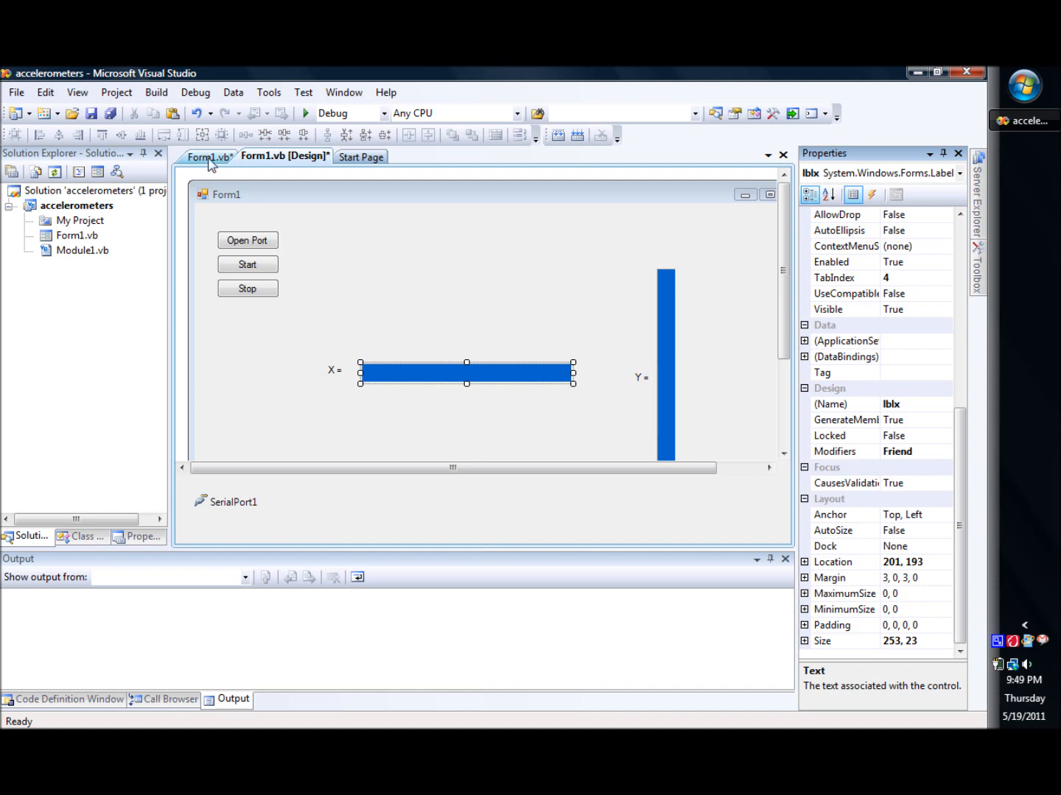
Step: Return to Form1's code and place the cursor in the cmdstart_Click loop
{"action": "left_click", "coordinate": [209, 156]}
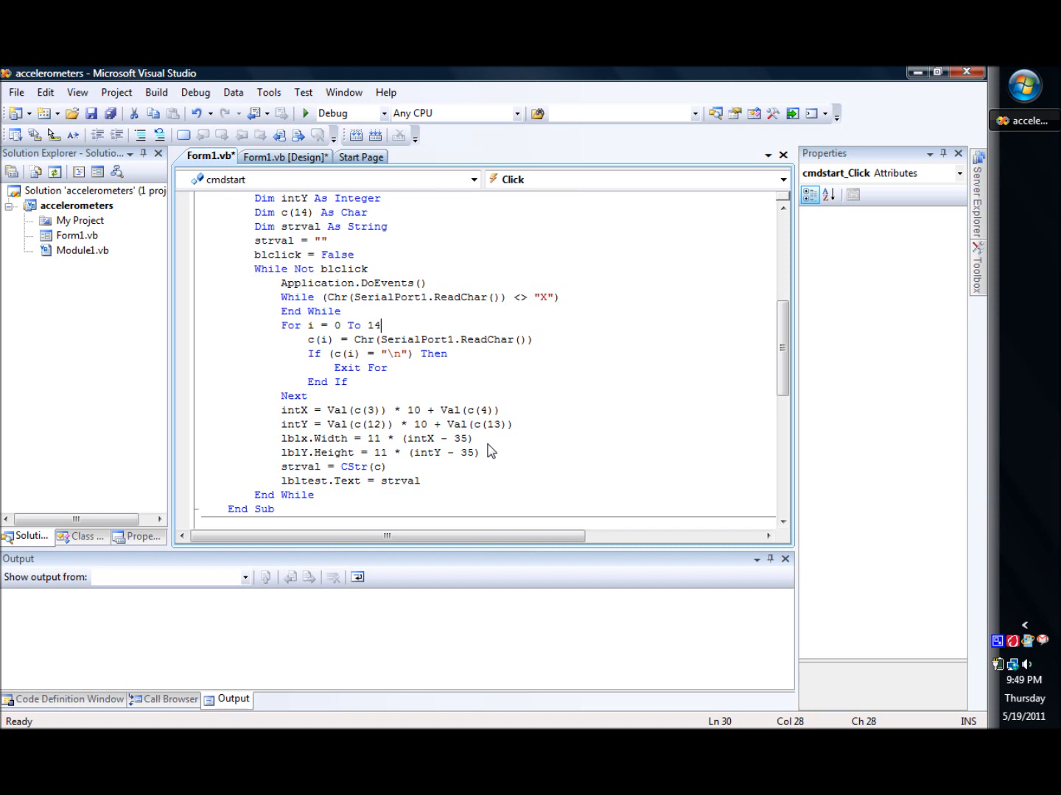
{"action": "mouse_move", "coordinate": [487, 439]}
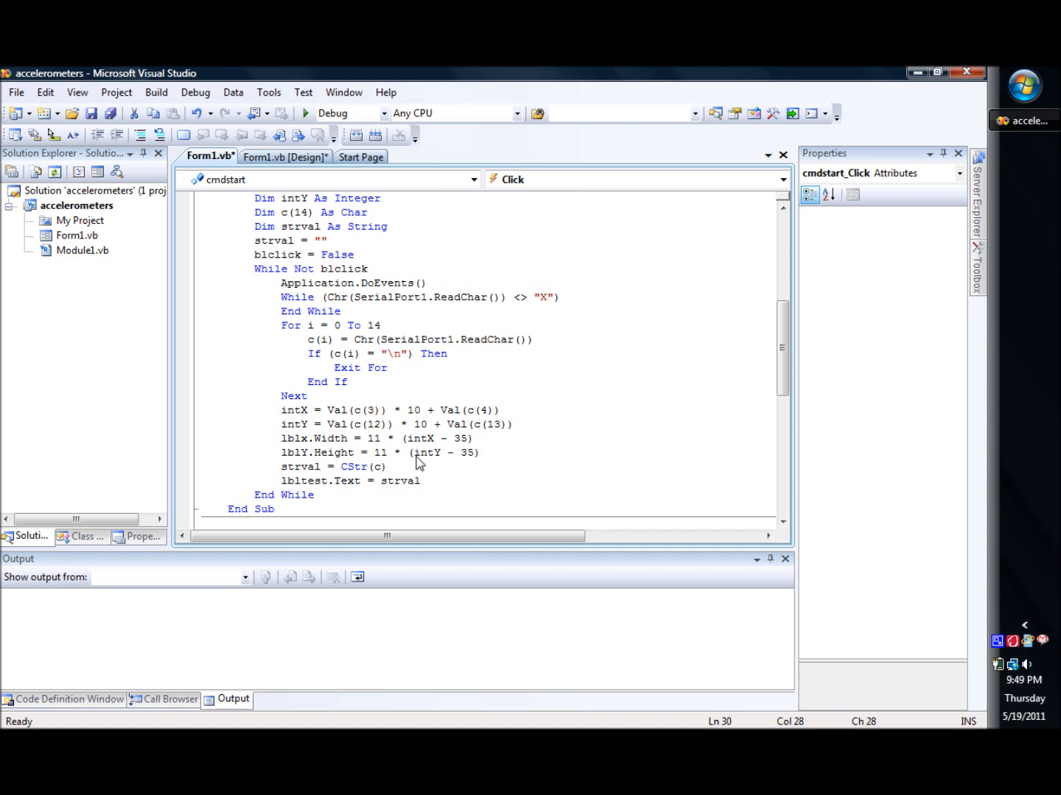
{"action": "left_click", "coordinate": [377, 324]}
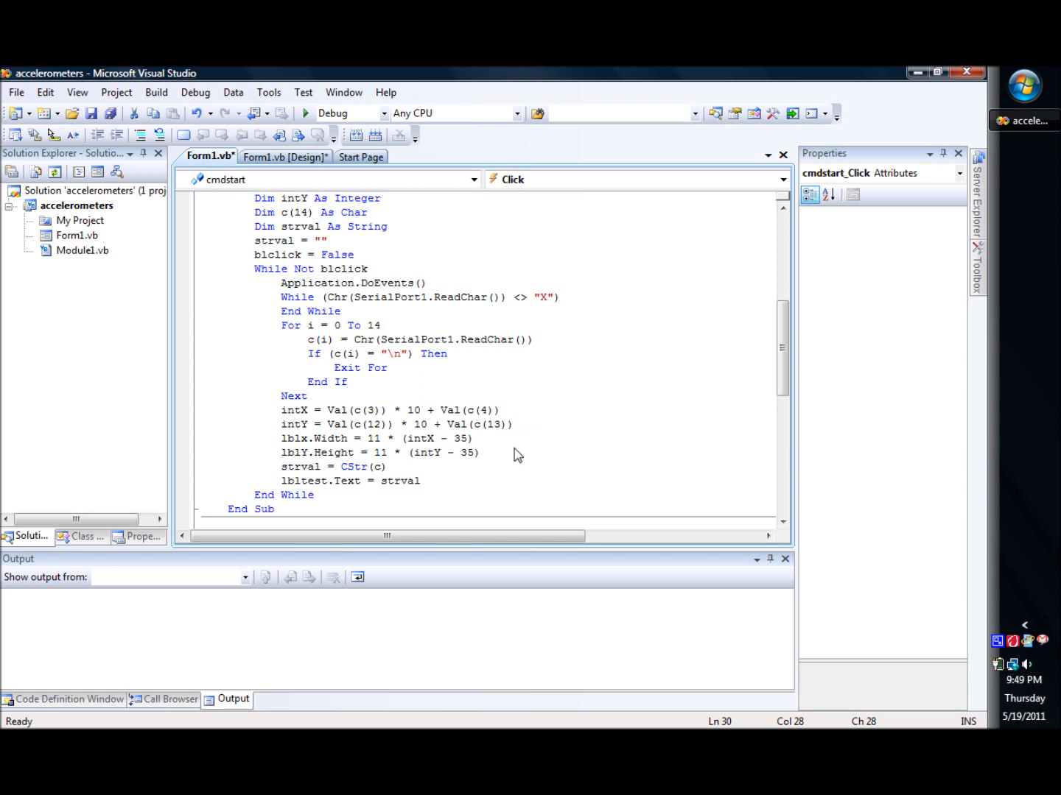
{"action": "mouse_move", "coordinate": [463, 443]}
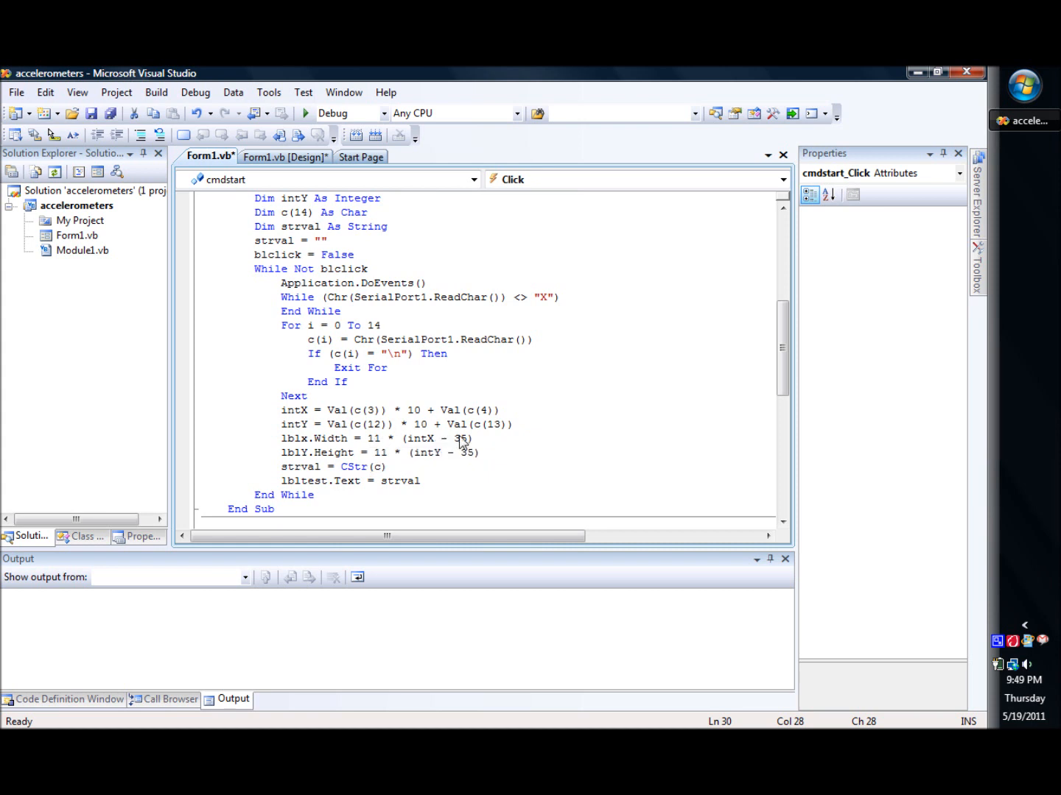
{"action": "mouse_move", "coordinate": [512, 450]}
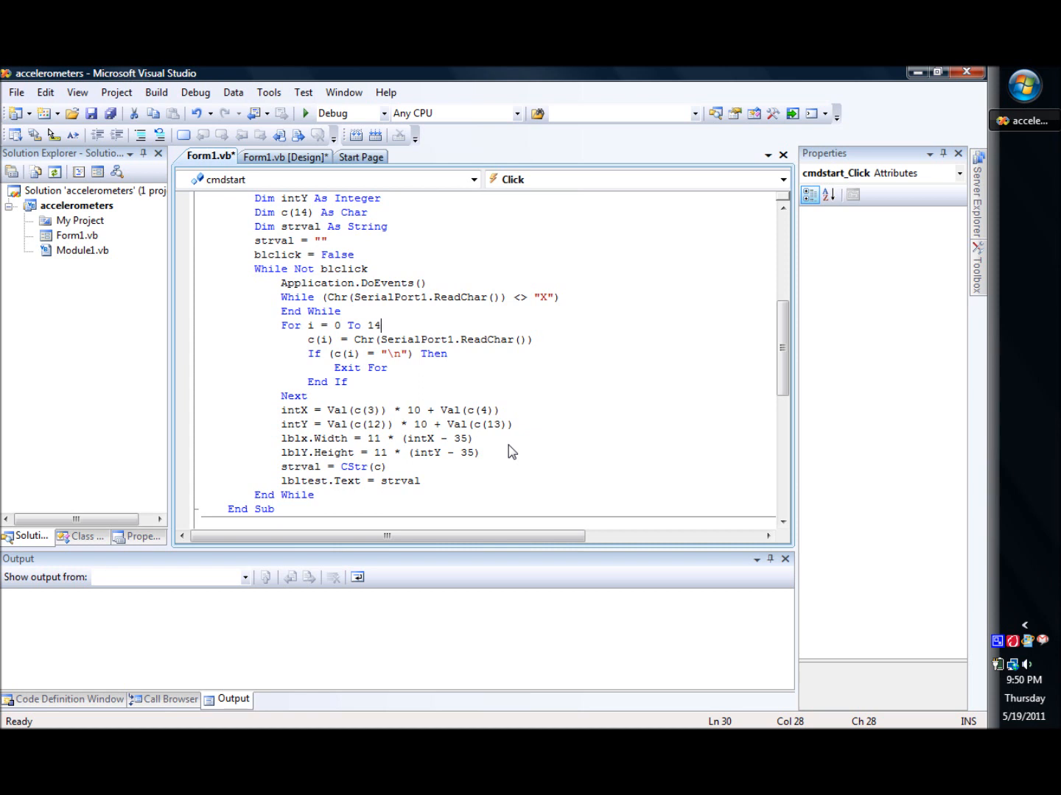
{"action": "mouse_move", "coordinate": [410, 451]}
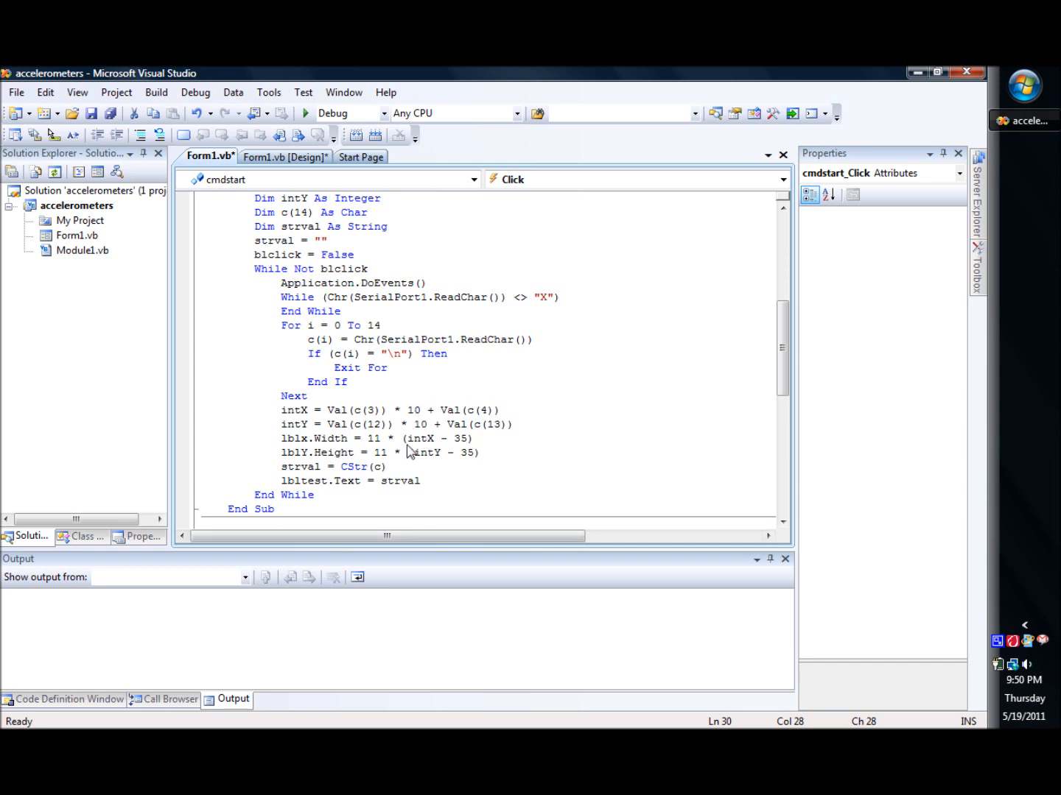
{"action": "mouse_move", "coordinate": [424, 452]}
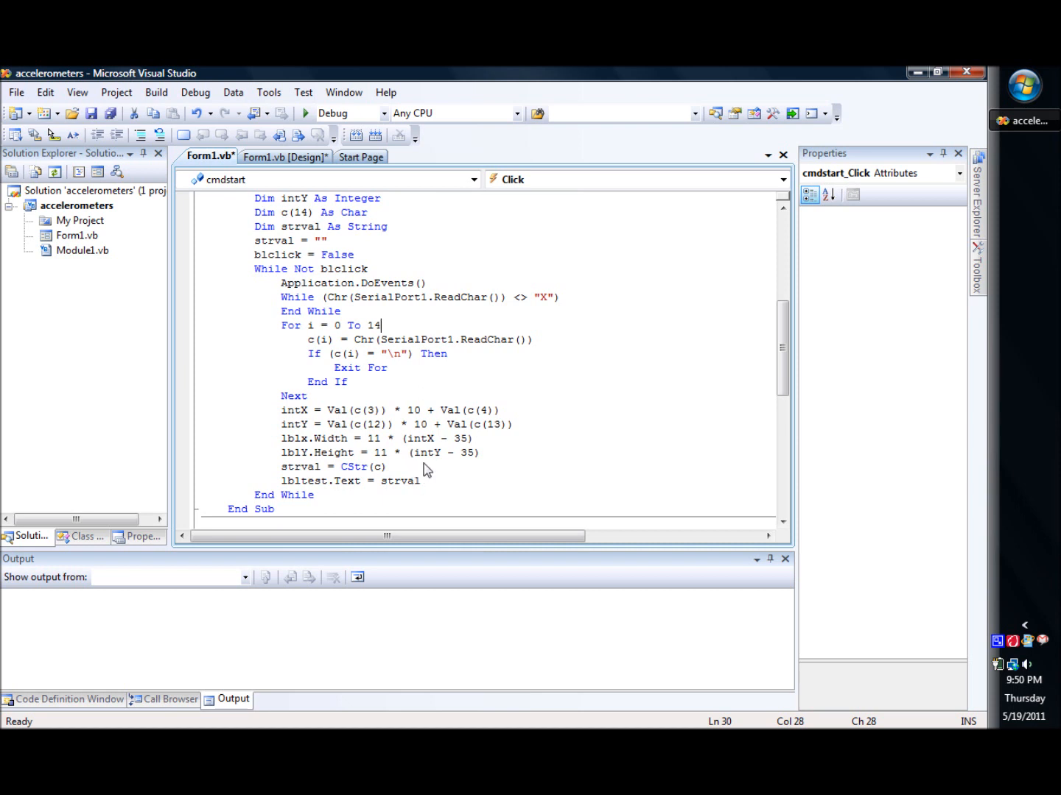
{"action": "mouse_move", "coordinate": [434, 457]}
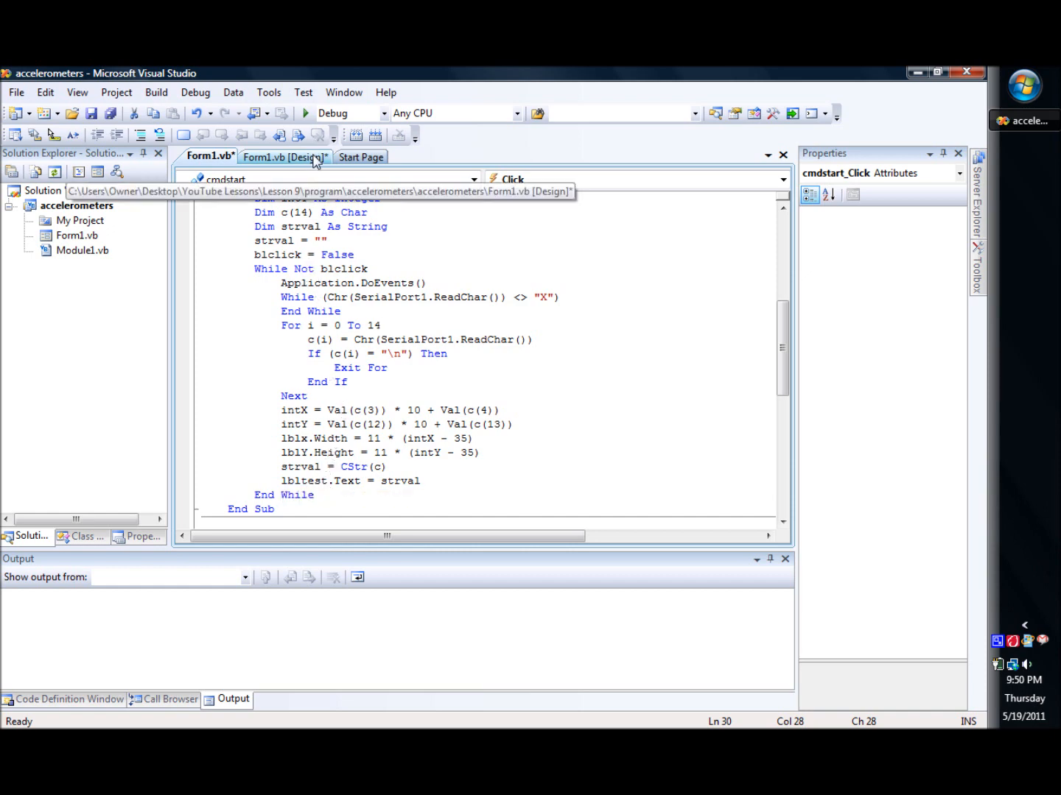
{"action": "left_click", "coordinate": [285, 157]}
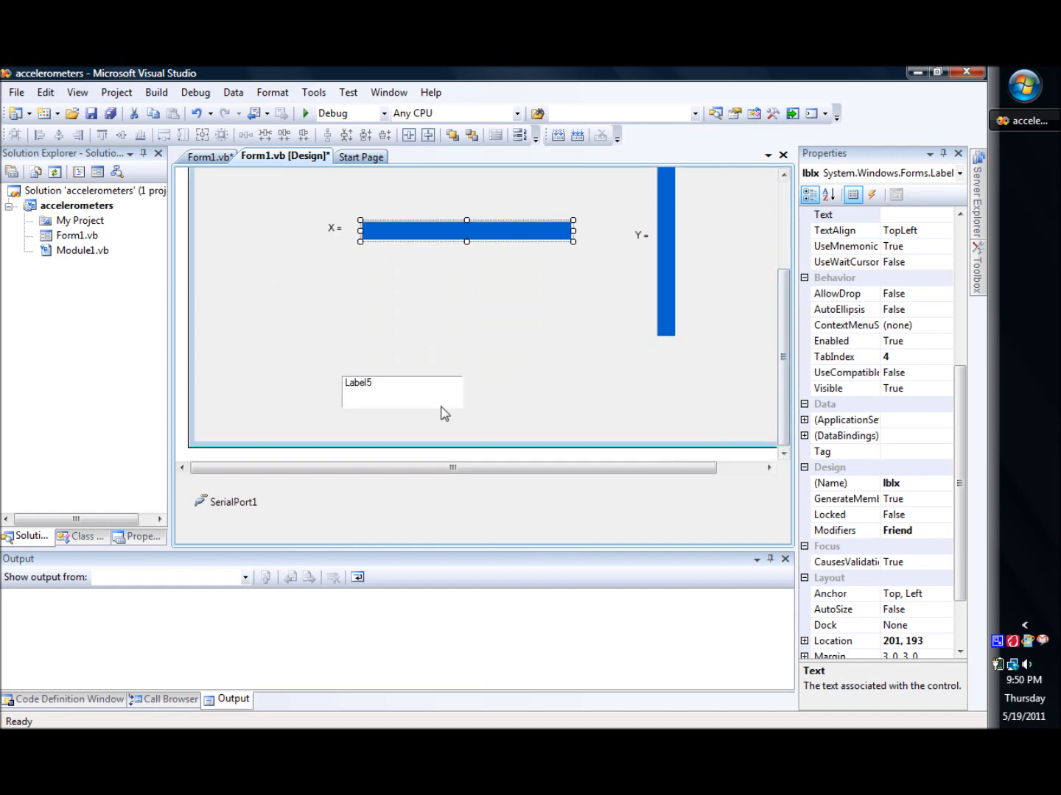
{"action": "mouse_move", "coordinate": [471, 395]}
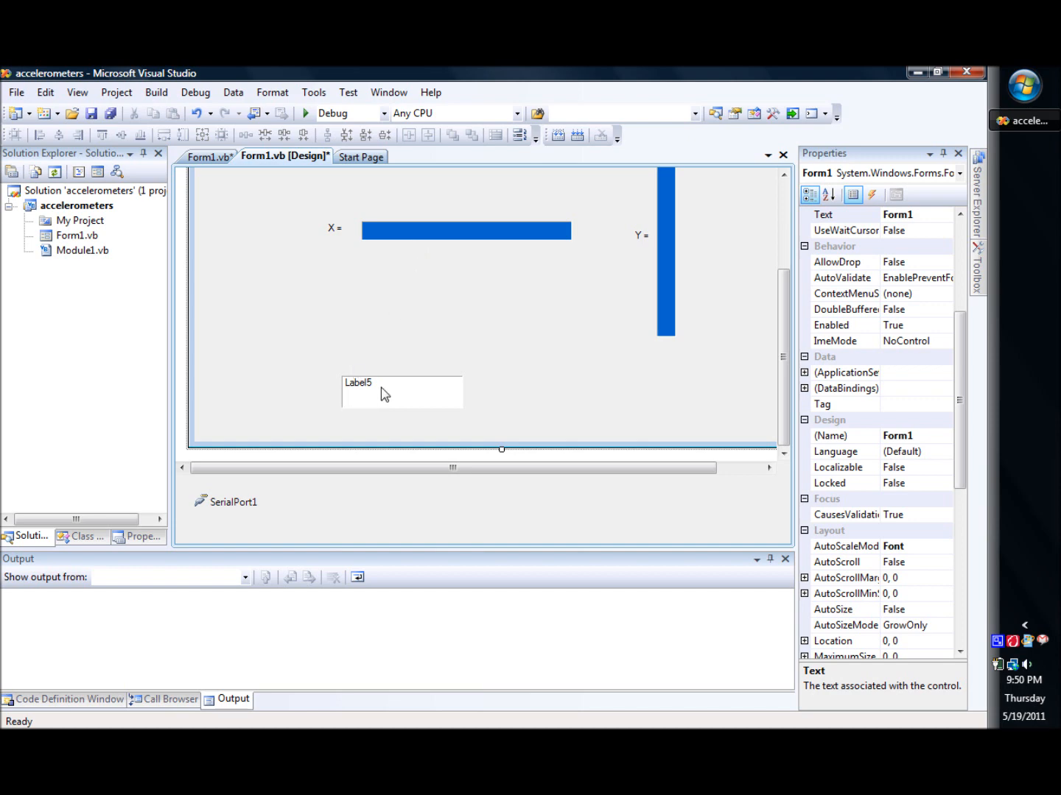
{"action": "mouse_move", "coordinate": [355, 327]}
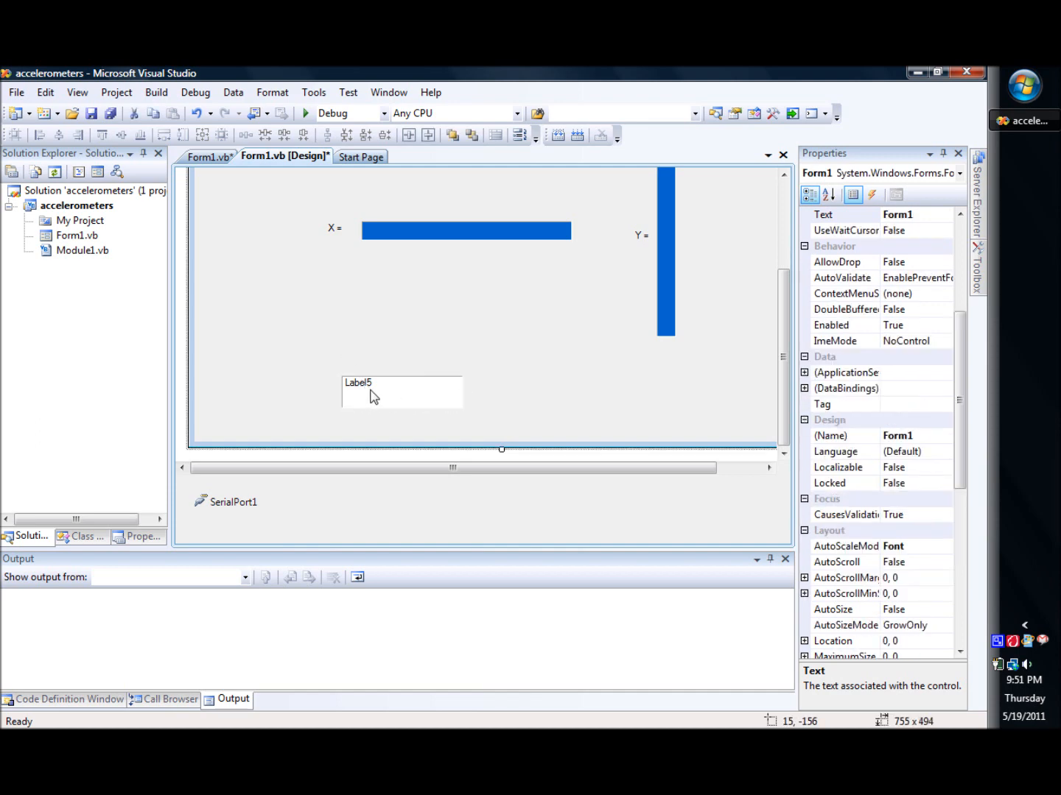
{"action": "mouse_move", "coordinate": [209, 156]}
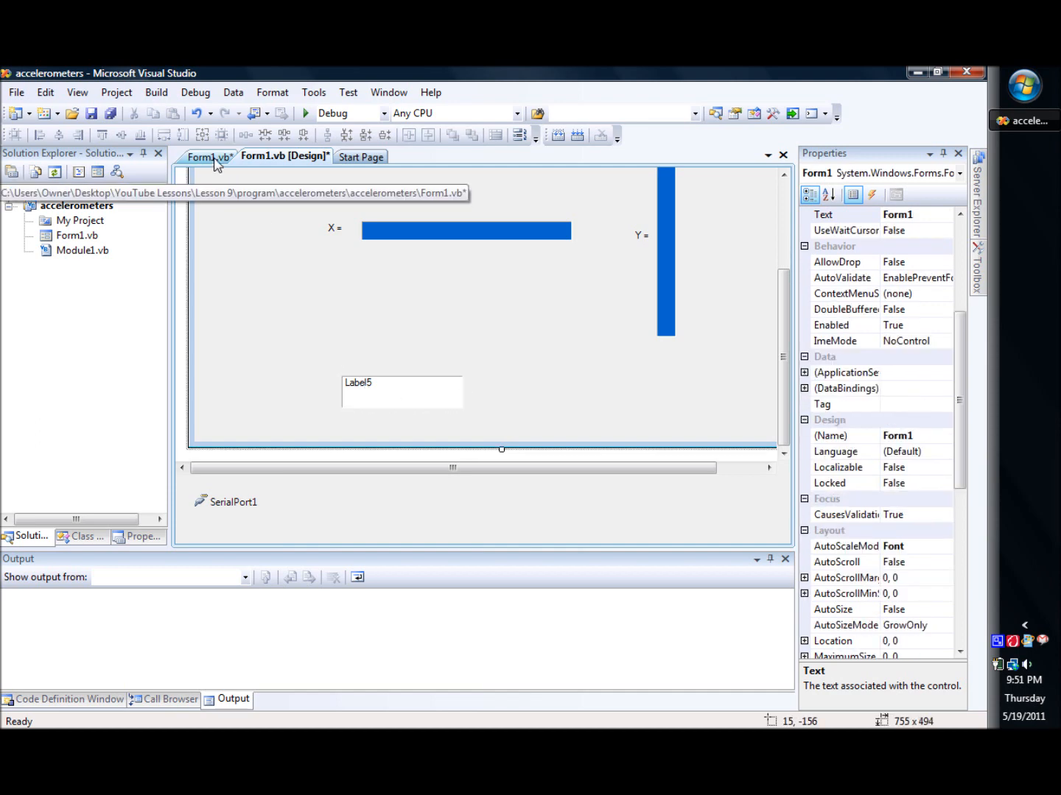
Step: Switch to Form1's code and bring the cmdstart_Click subroutine into view
{"action": "left_click", "coordinate": [209, 156]}
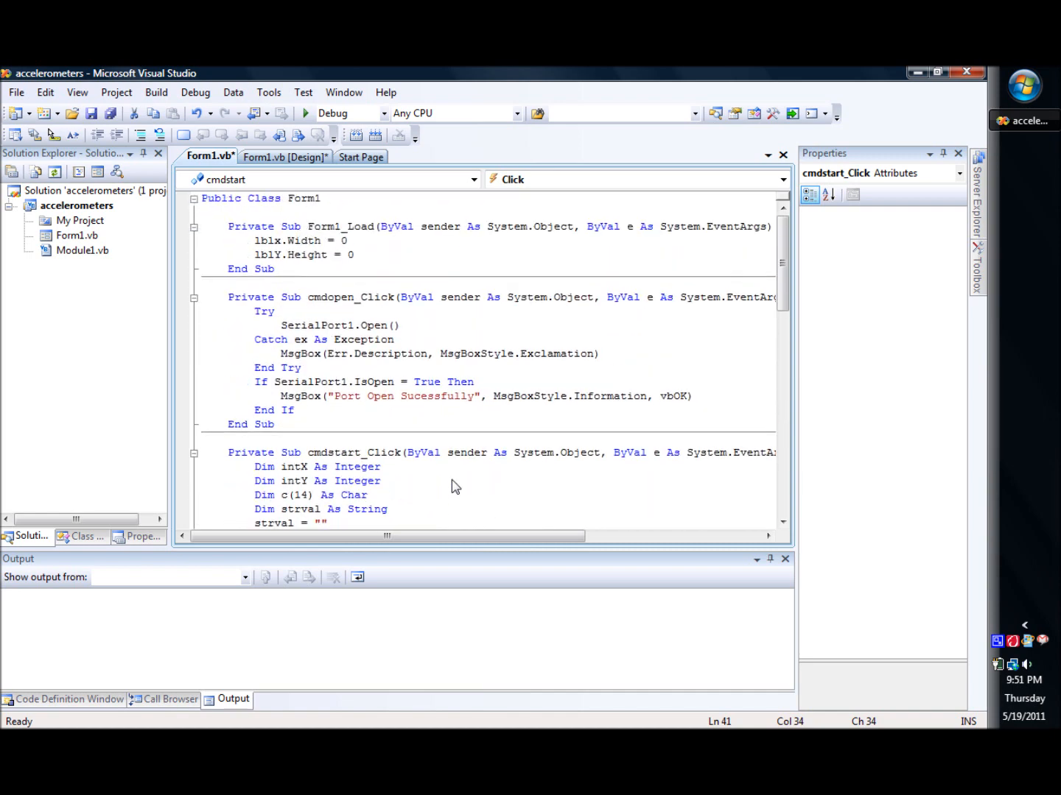
{"action": "scroll", "scroll_direction": "down", "scroll_amount": 3}
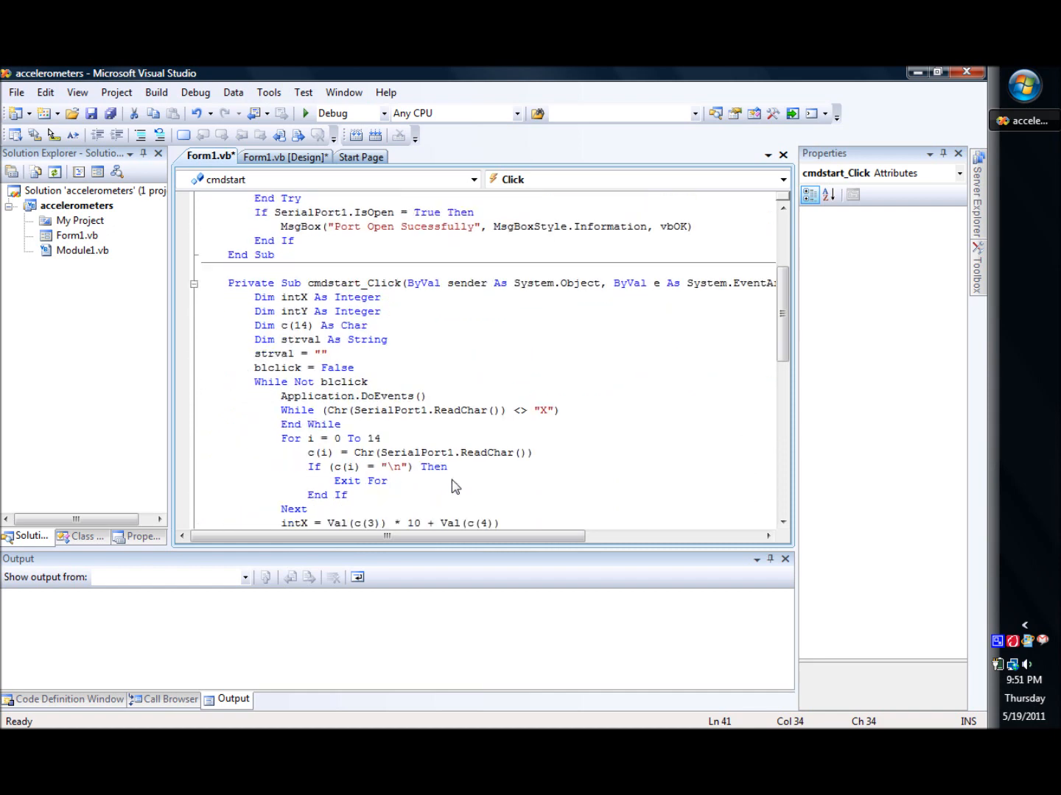
{"action": "scroll", "scroll_direction": "down", "scroll_amount": 3}
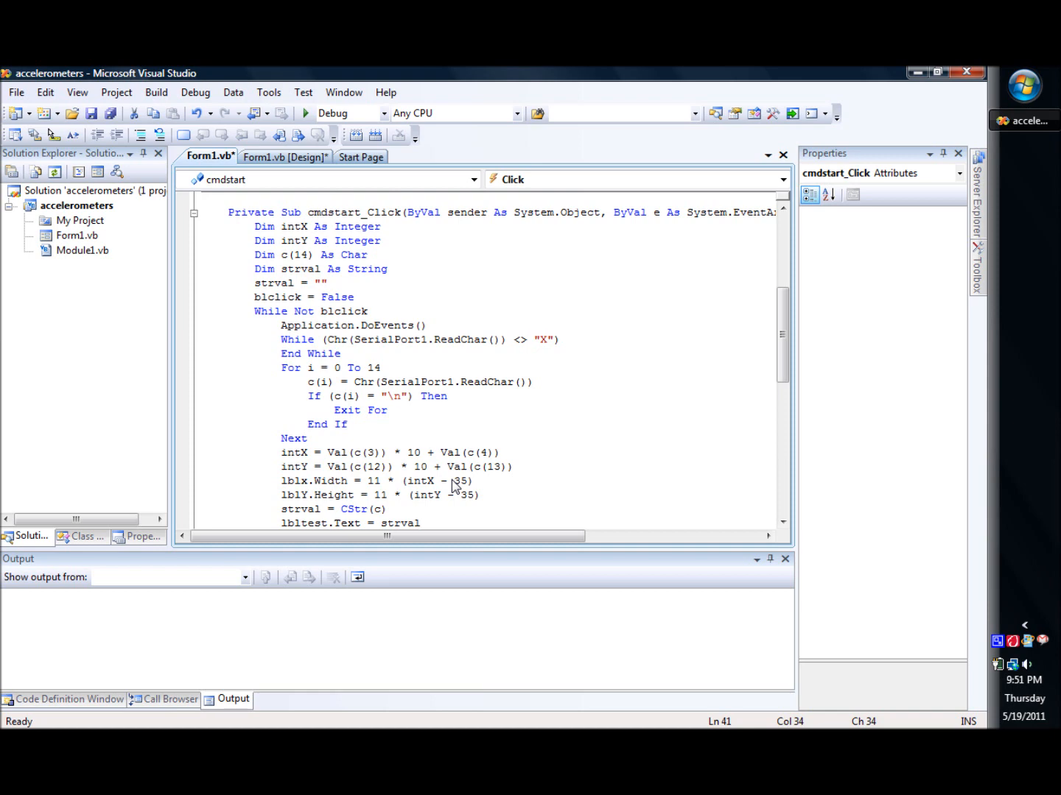
{"action": "mouse_move", "coordinate": [283, 213]}
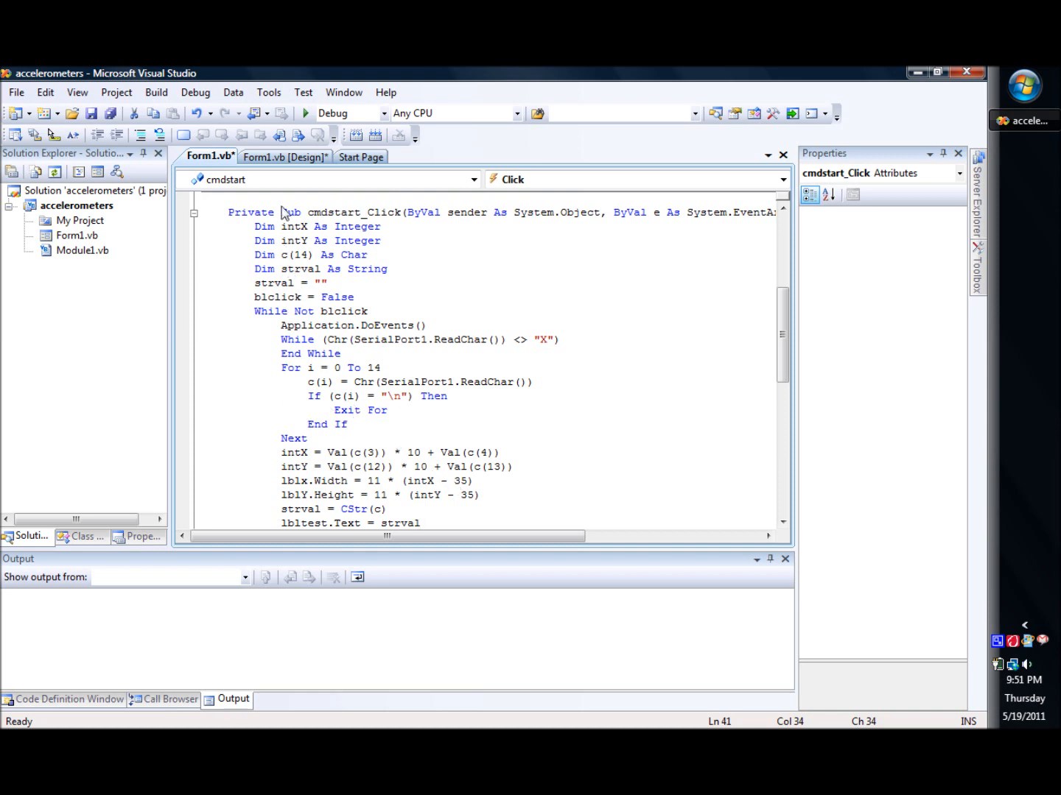
Step: Switch back to Form1's design with the Open Port, Start and Stop buttons
{"action": "left_click", "coordinate": [286, 156]}
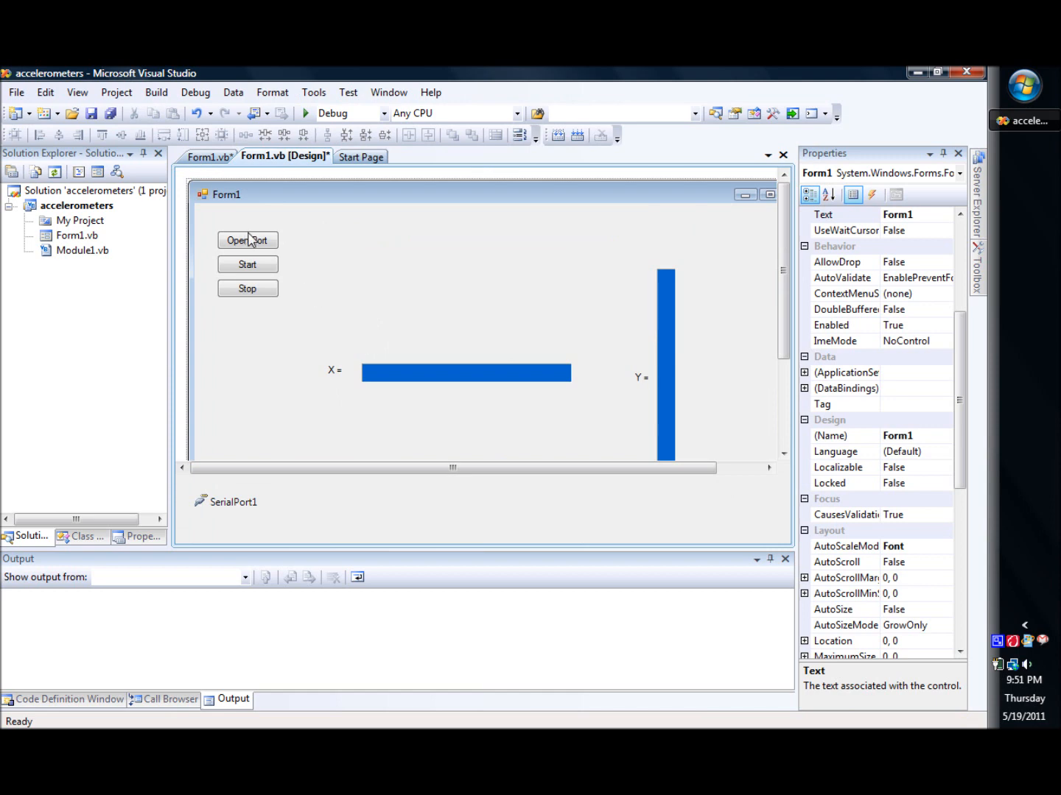
{"action": "mouse_move", "coordinate": [344, 295]}
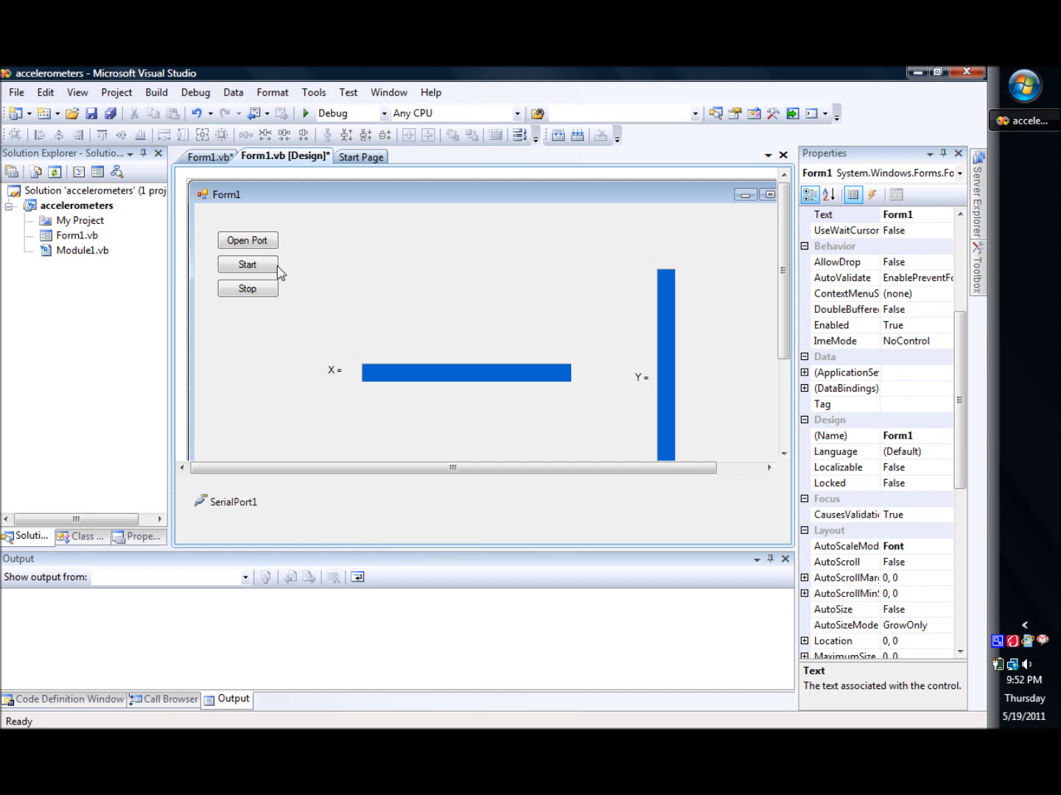
{"action": "mouse_move", "coordinate": [330, 283]}
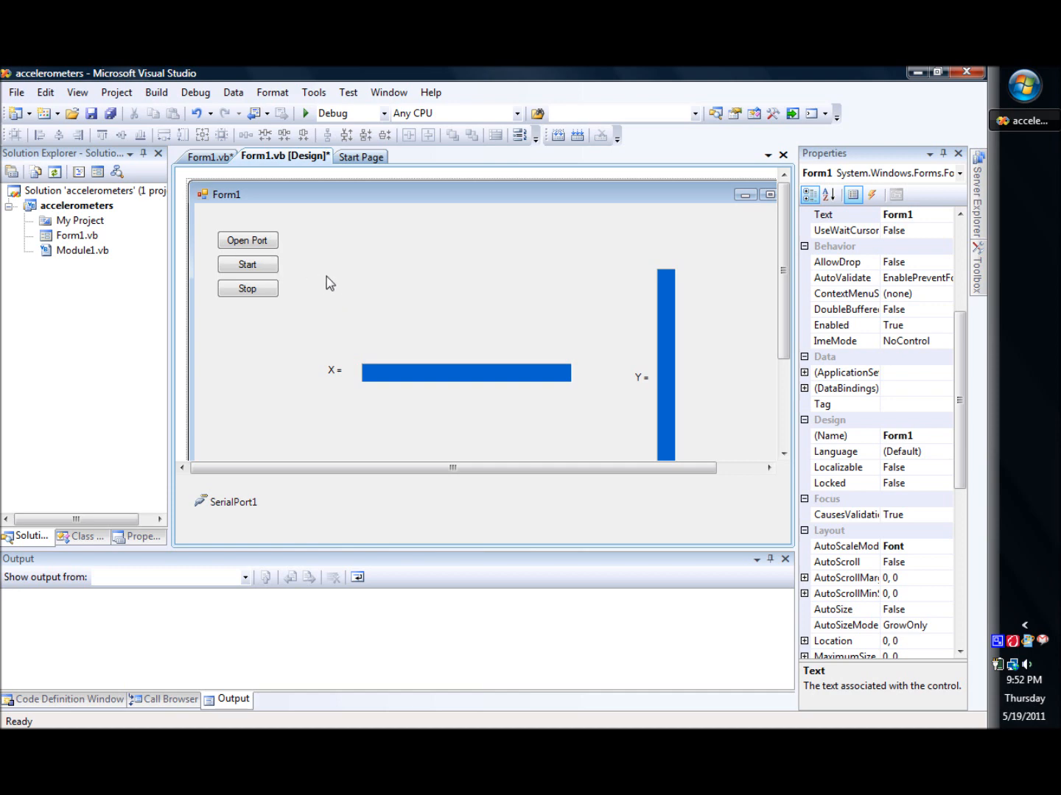
{"action": "mouse_move", "coordinate": [388, 374]}
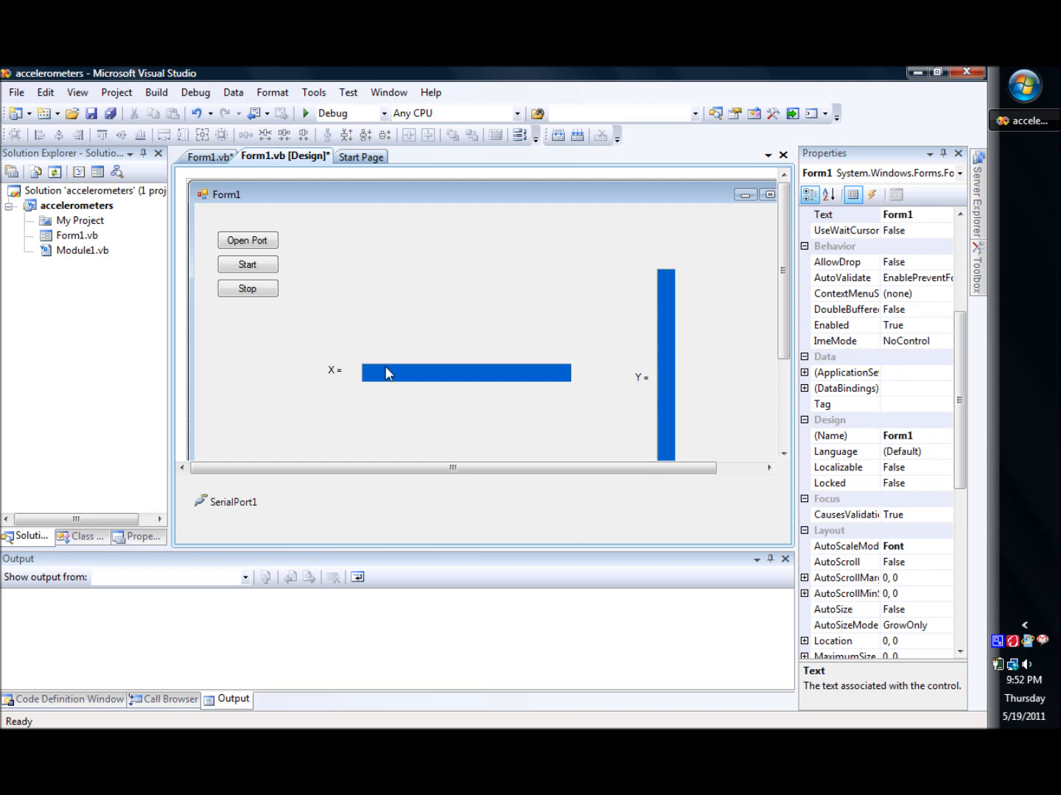
{"action": "mouse_move", "coordinate": [664, 272]}
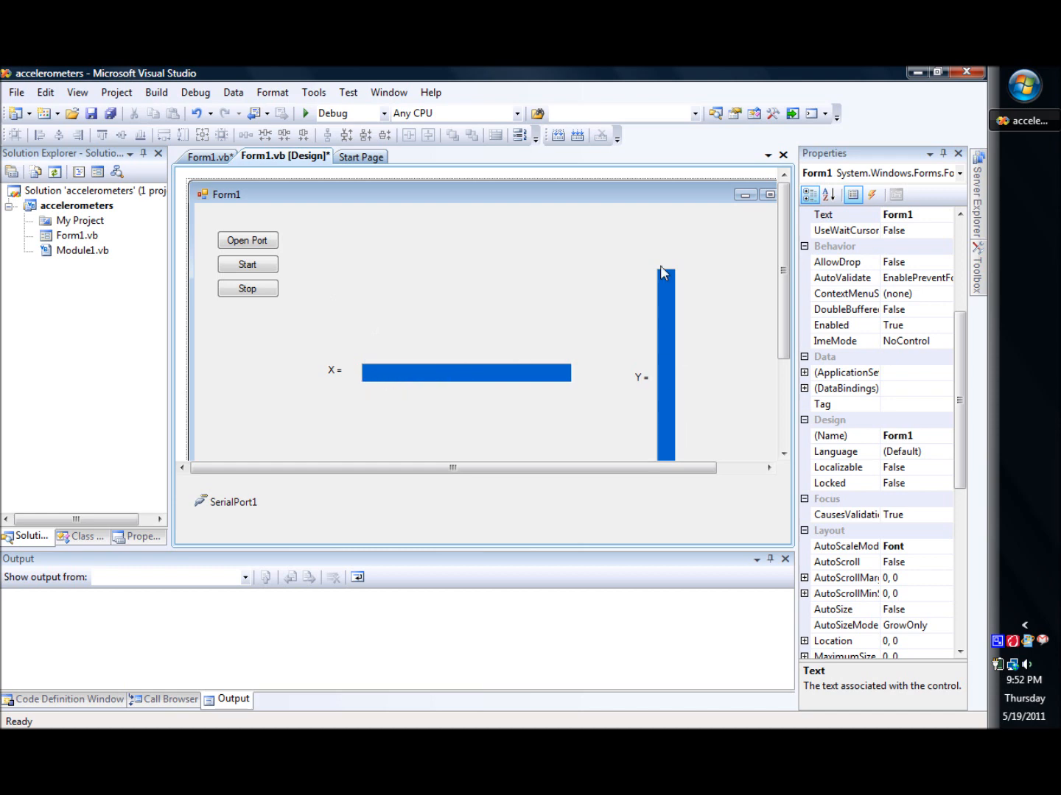
{"action": "mouse_move", "coordinate": [507, 257]}
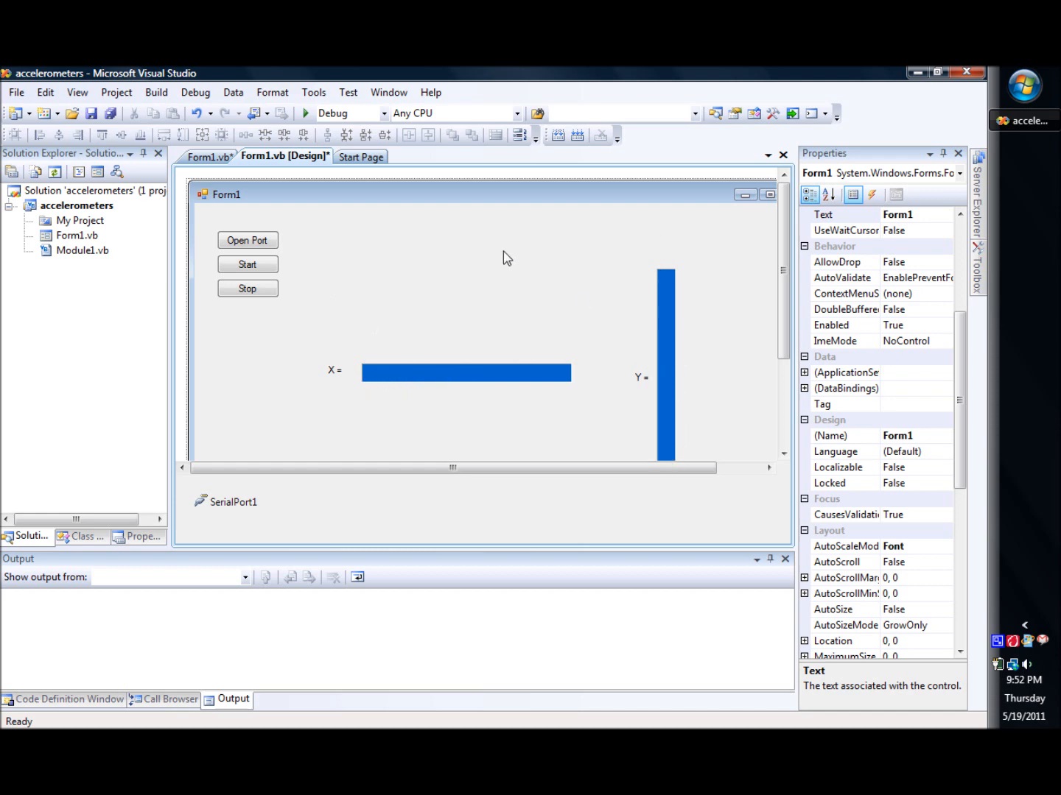
Step: Return to Form1's code and show the End While of cmdstart_Click
{"action": "left_click", "coordinate": [209, 157]}
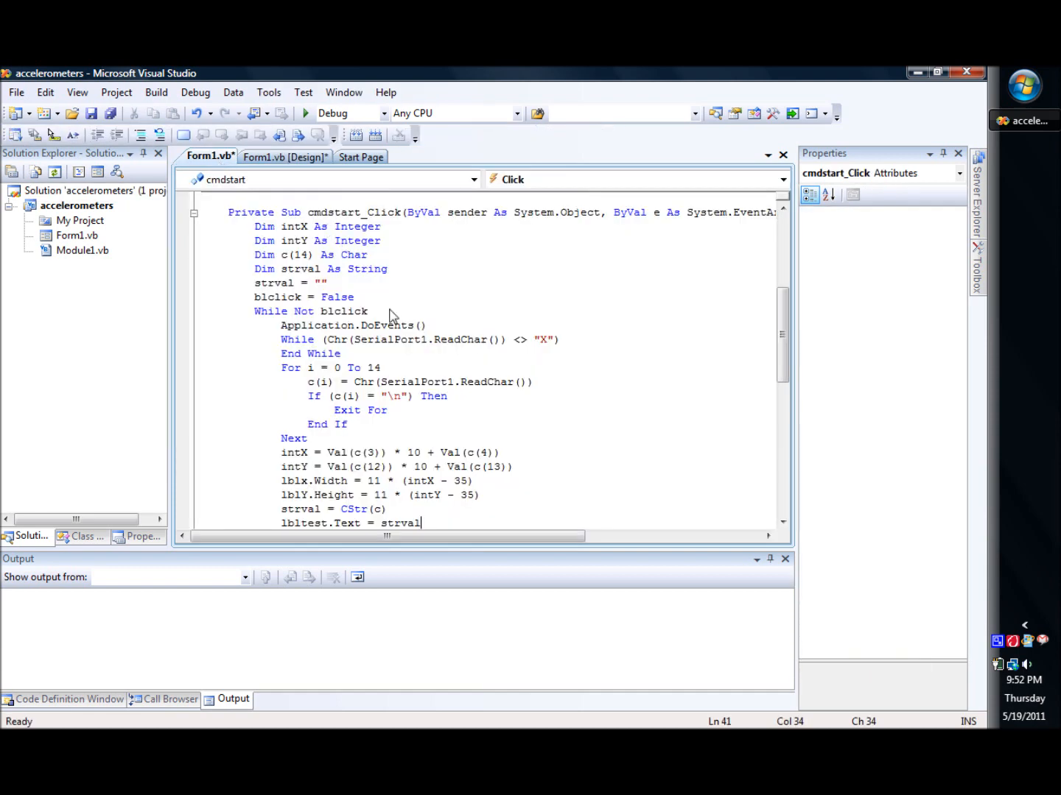
{"action": "scroll", "scroll_direction": "down", "scroll_amount": 3}
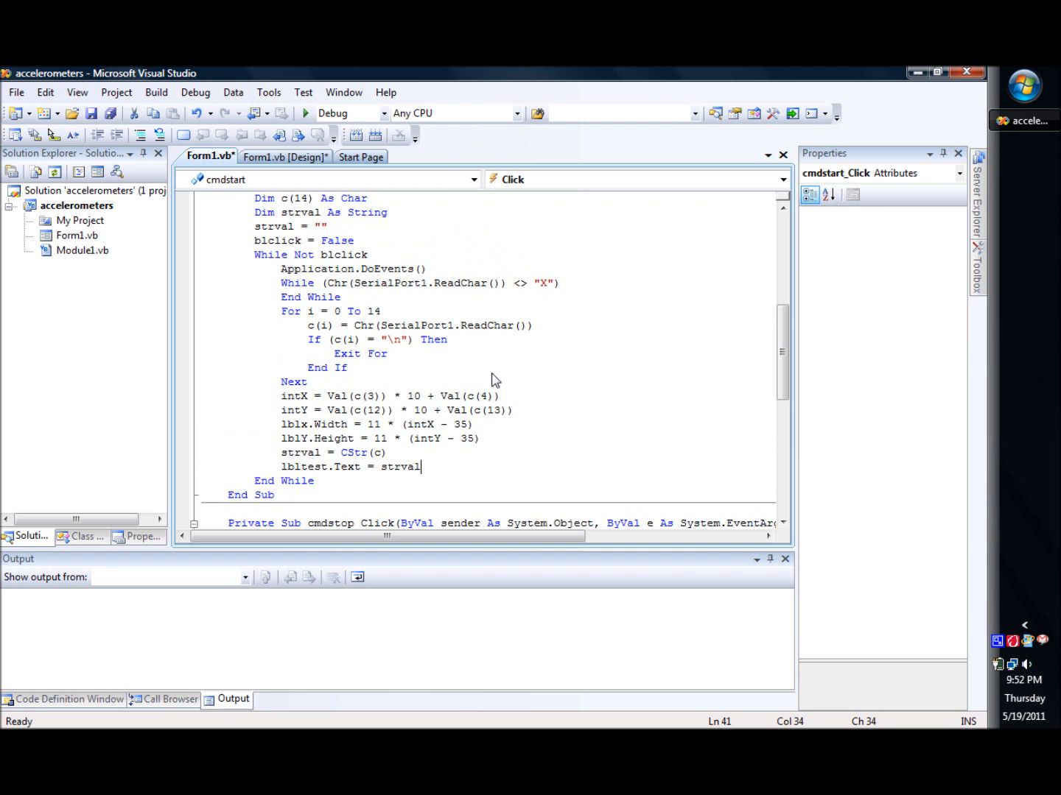
{"action": "mouse_move", "coordinate": [361, 268]}
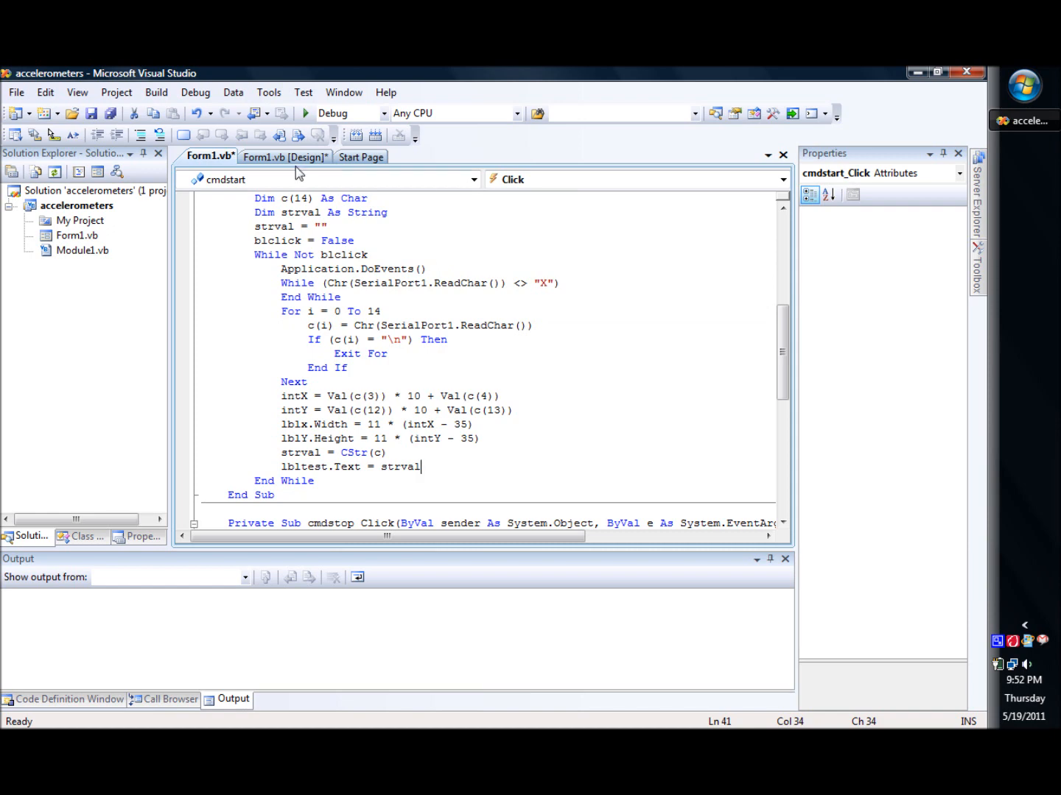
Step: Show Form1's design layout with its buttons and blue X/Y bars
{"action": "left_click", "coordinate": [286, 156]}
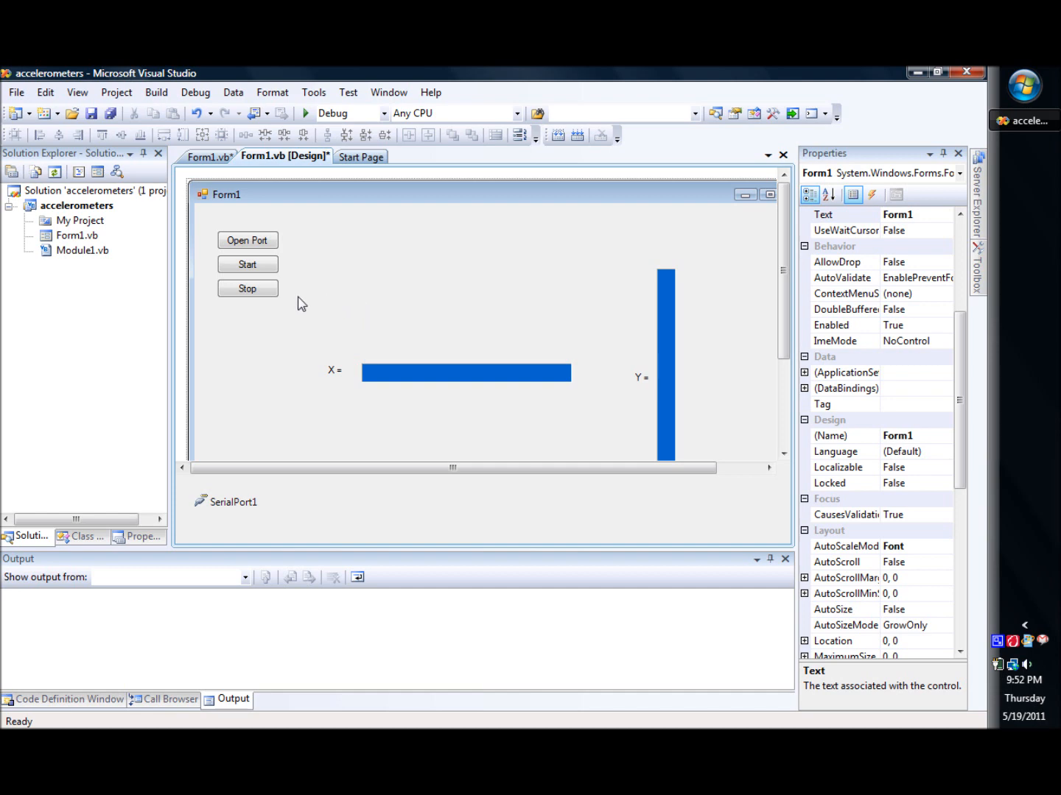
{"action": "mouse_move", "coordinate": [214, 168]}
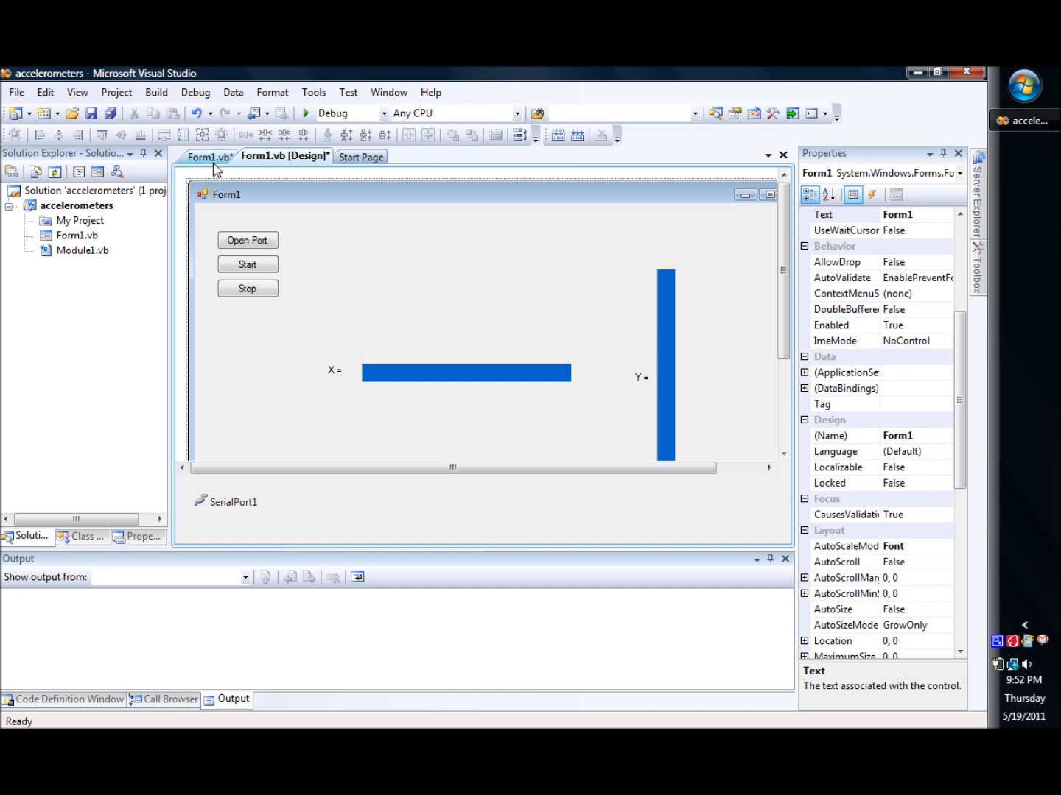
Step: Go back to Form1's code and place the cursor inside the For loop of cmdstart_Click
{"action": "left_click", "coordinate": [209, 156]}
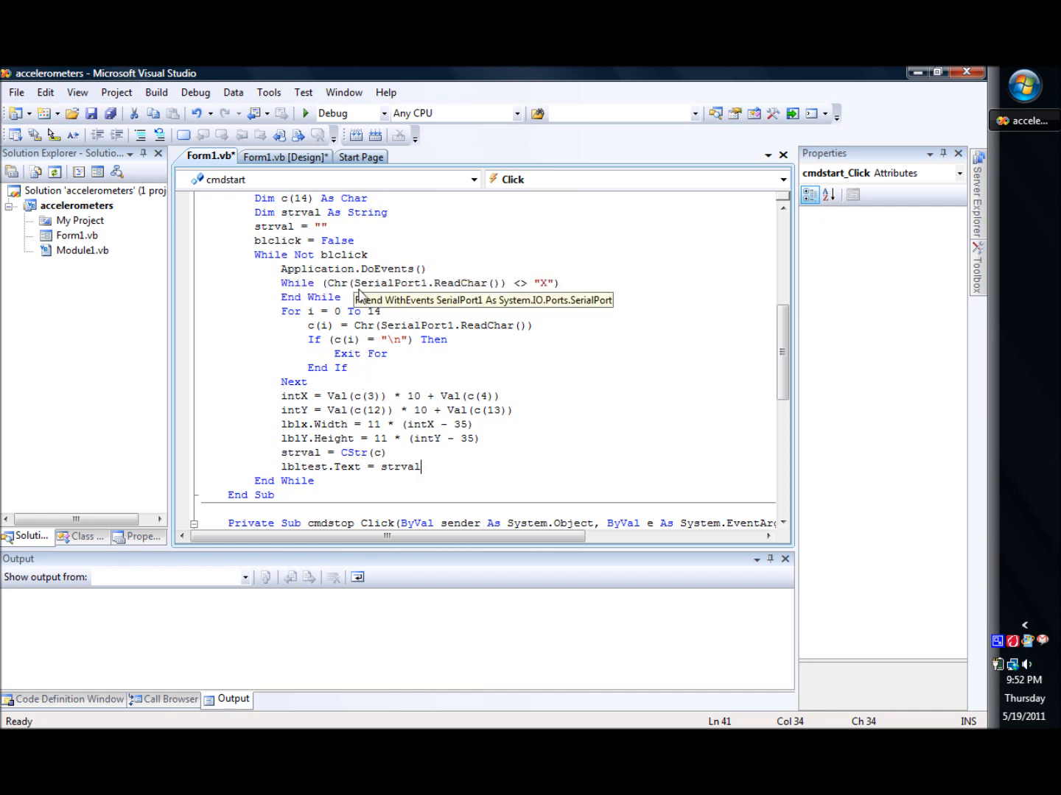
{"action": "mouse_move", "coordinate": [315, 298]}
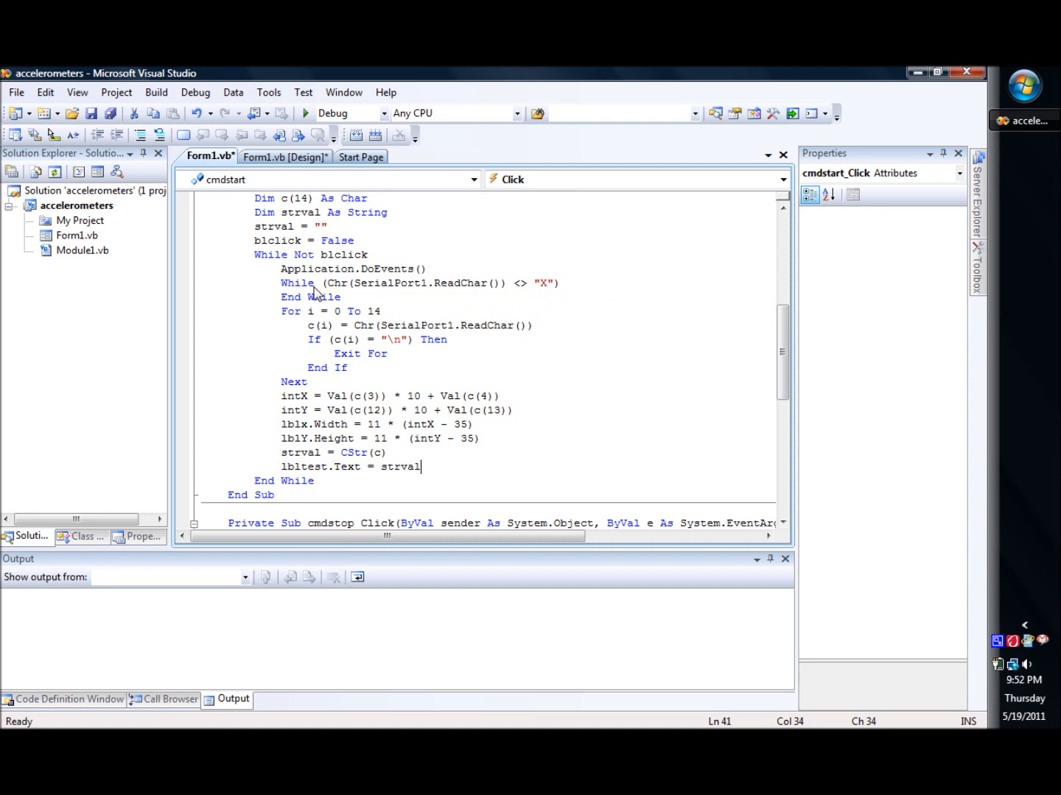
{"action": "mouse_move", "coordinate": [360, 305]}
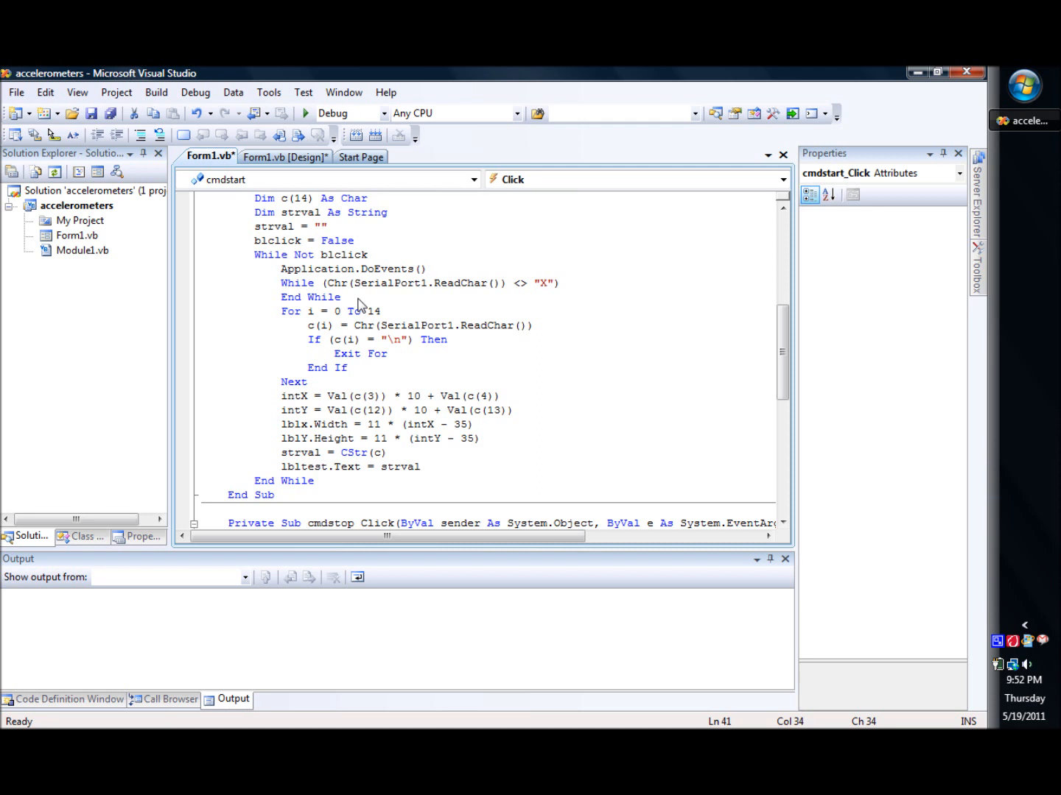
{"action": "left_click", "coordinate": [421, 466]}
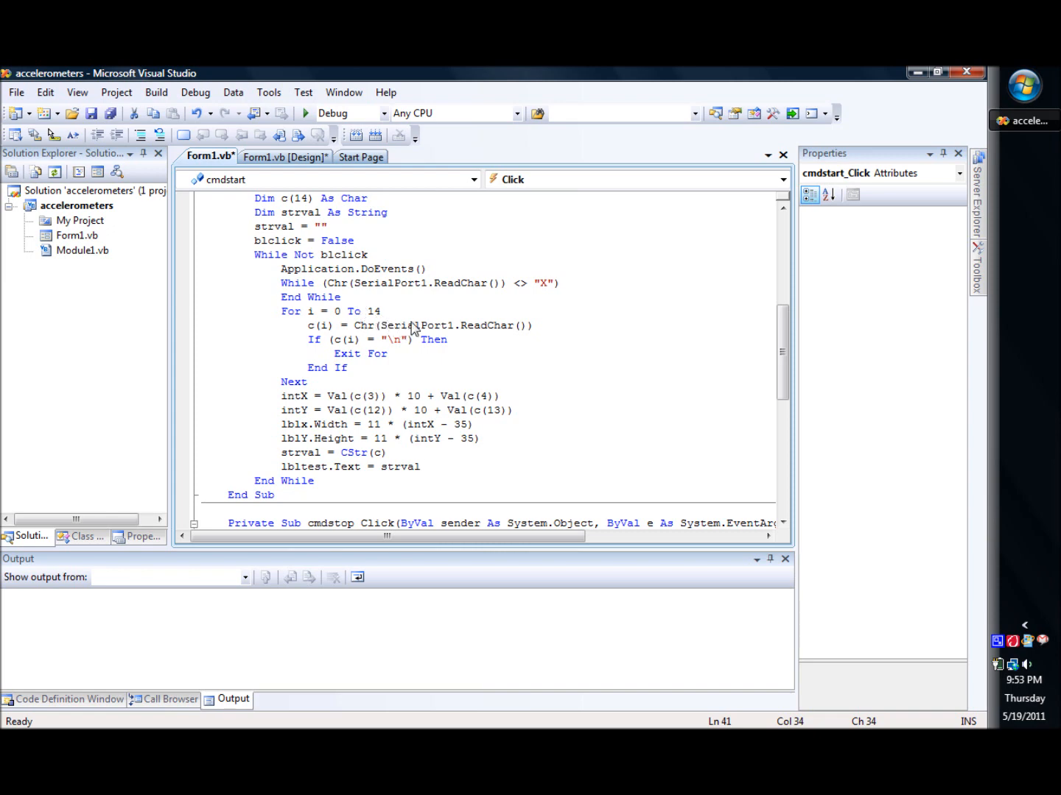
{"action": "mouse_move", "coordinate": [512, 362]}
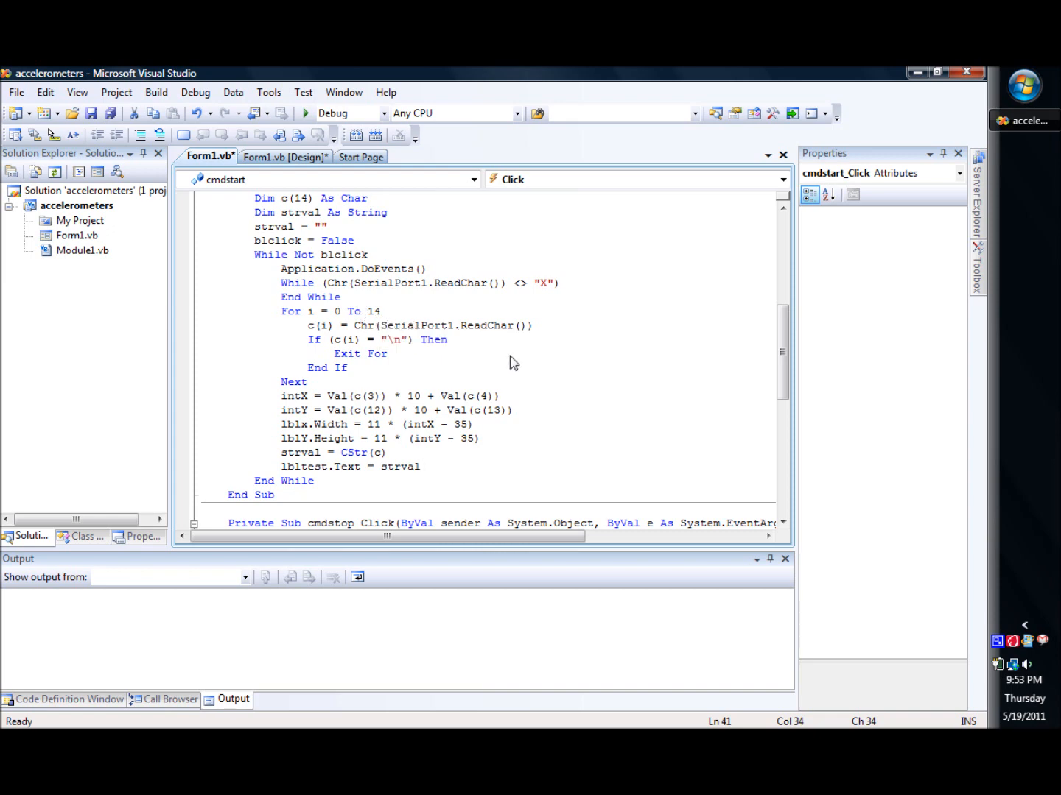
{"action": "mouse_move", "coordinate": [546, 336]}
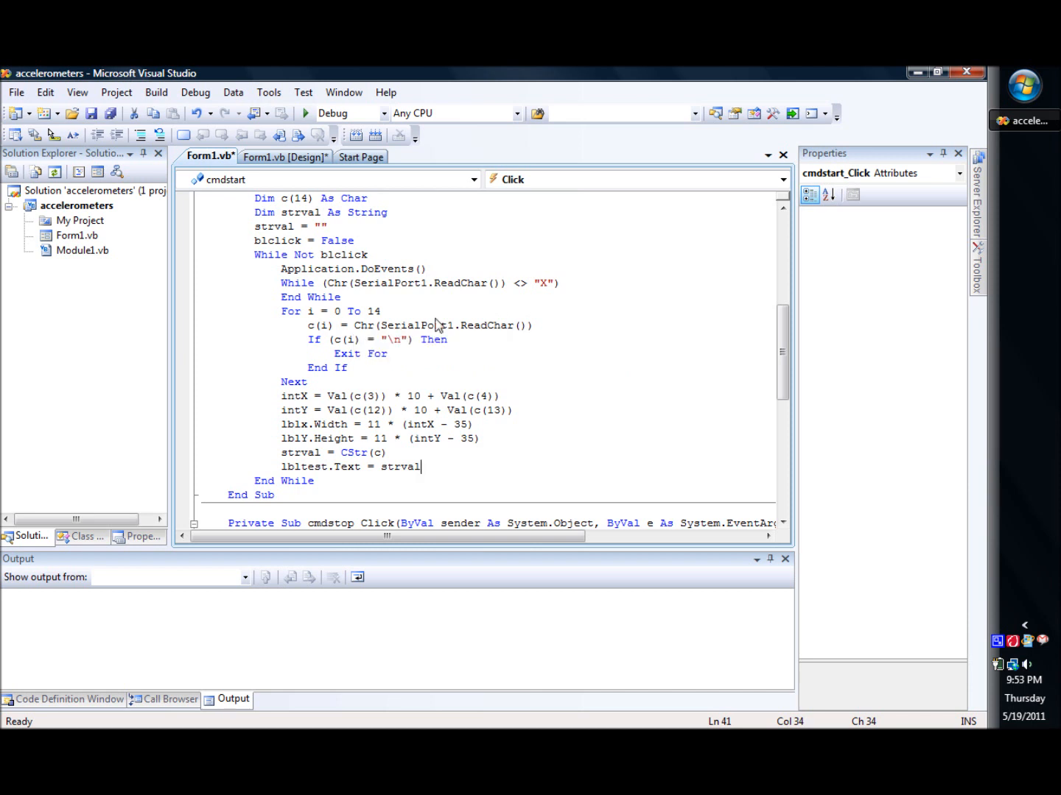
{"action": "mouse_move", "coordinate": [568, 339]}
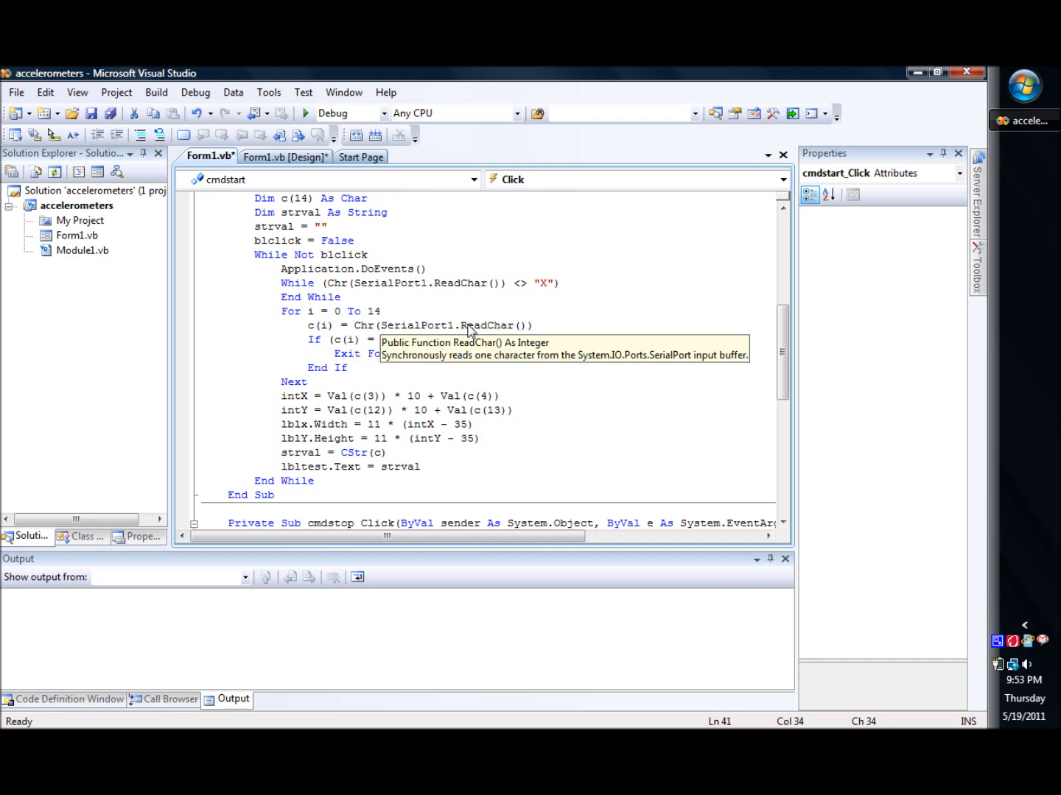
{"action": "mouse_move", "coordinate": [489, 330]}
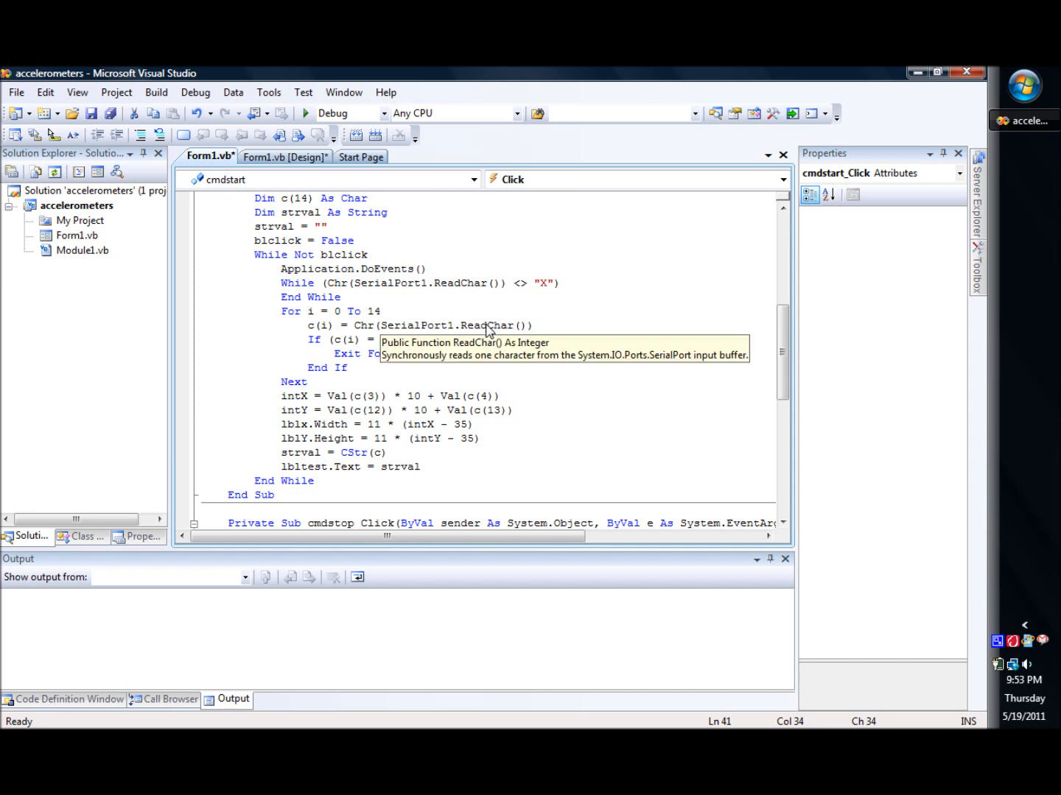
{"action": "left_click", "coordinate": [421, 466]}
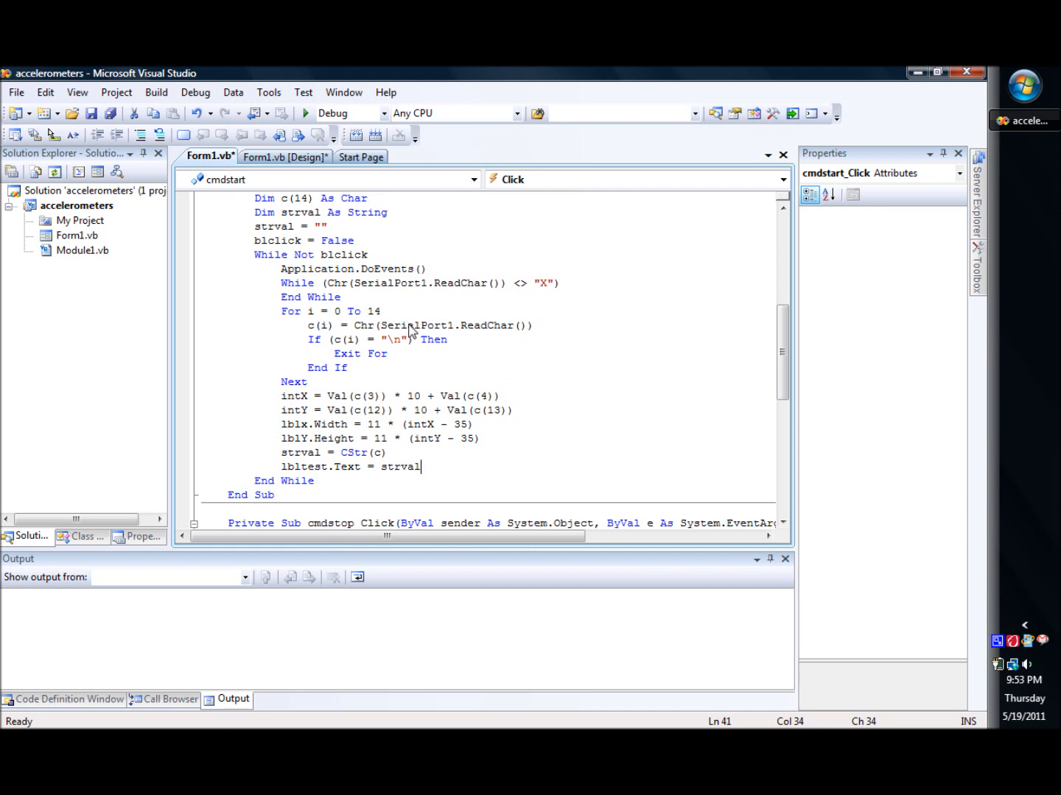
{"action": "mouse_move", "coordinate": [366, 324]}
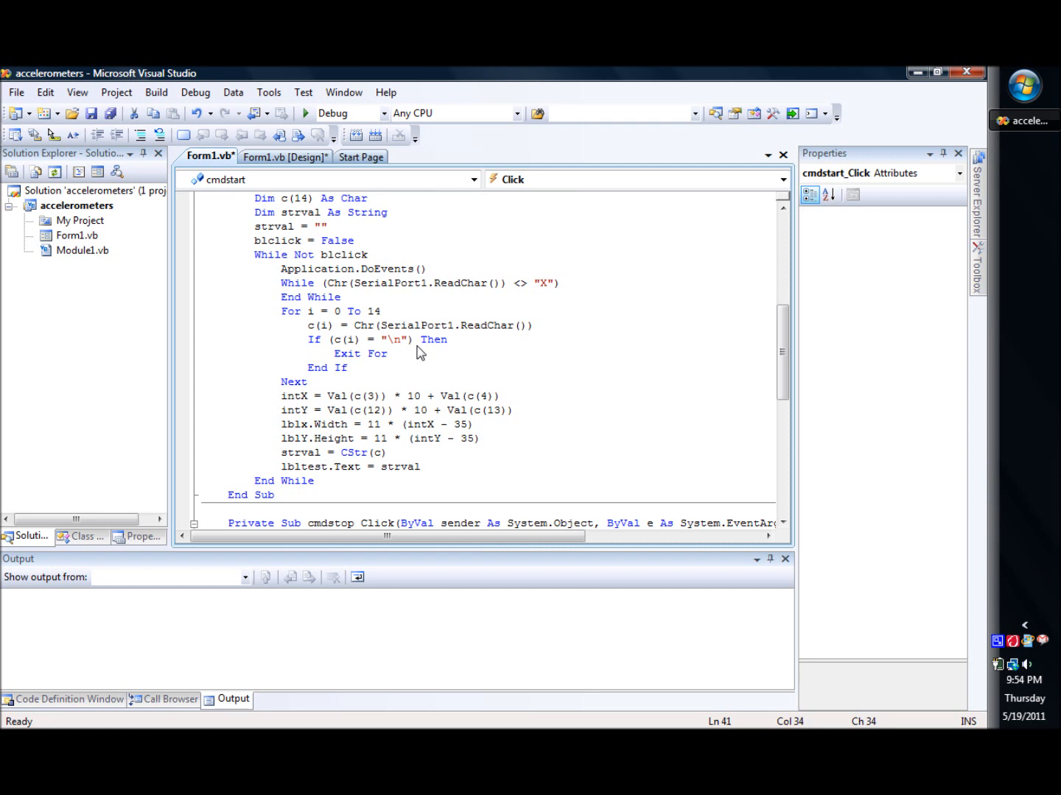
{"action": "mouse_move", "coordinate": [392, 357]}
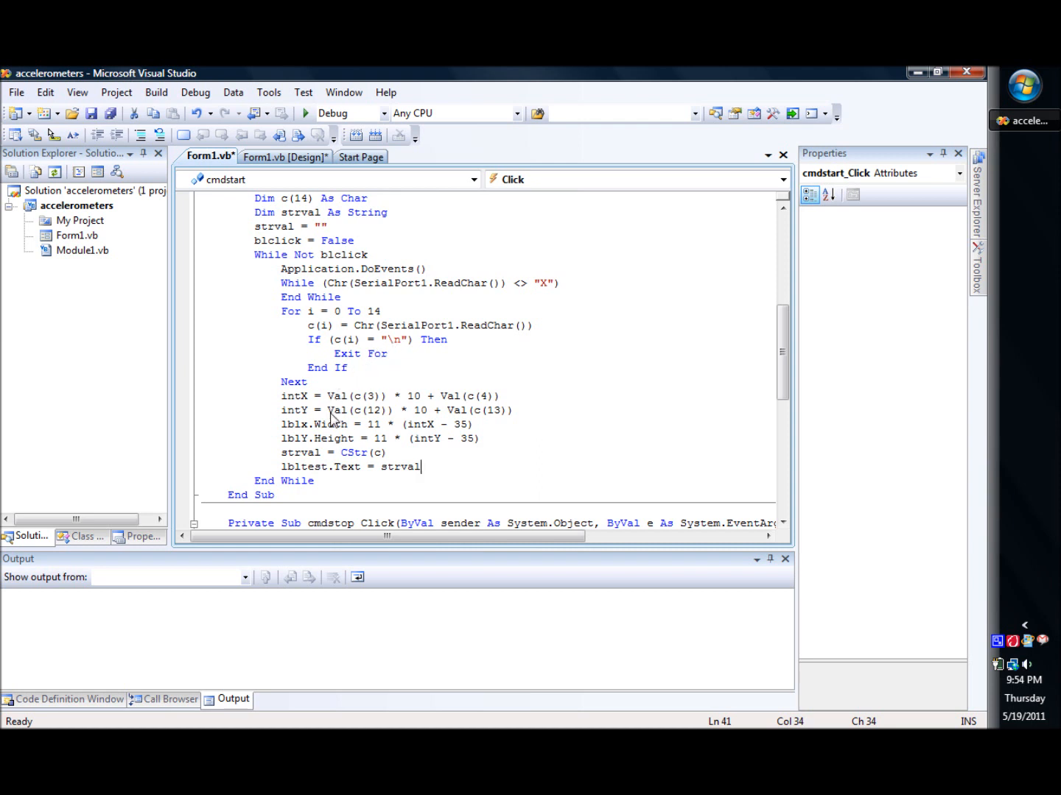
{"action": "mouse_move", "coordinate": [386, 407]}
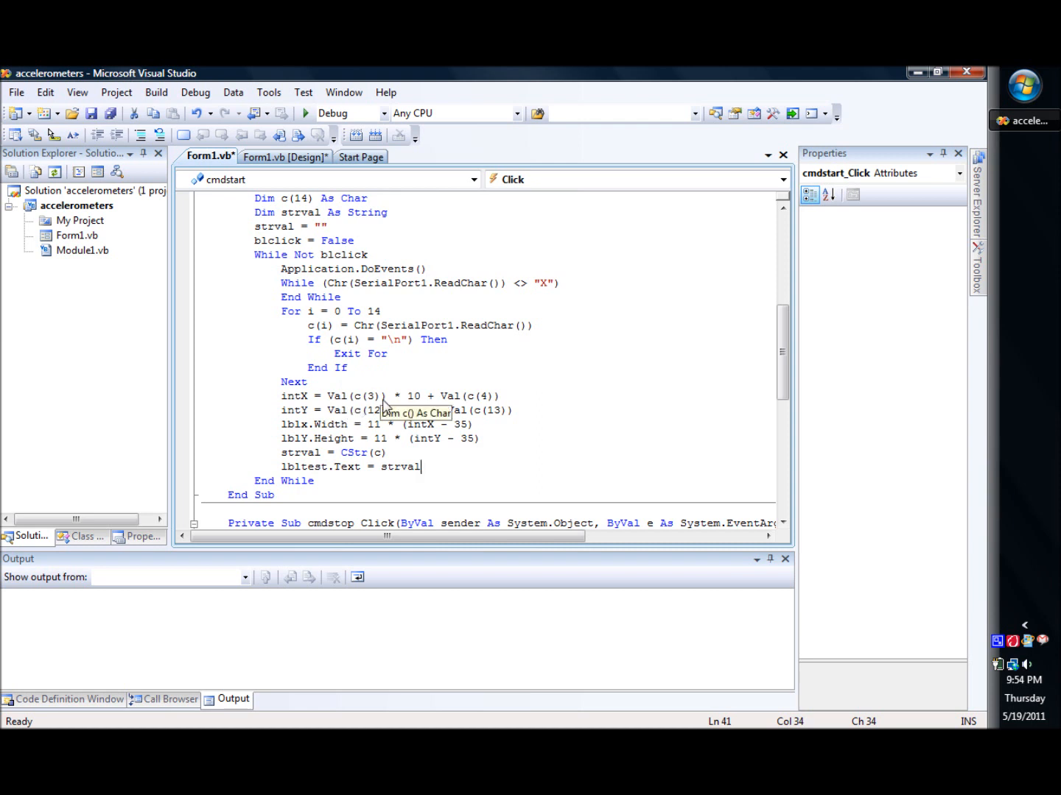
{"action": "mouse_move", "coordinate": [352, 415]}
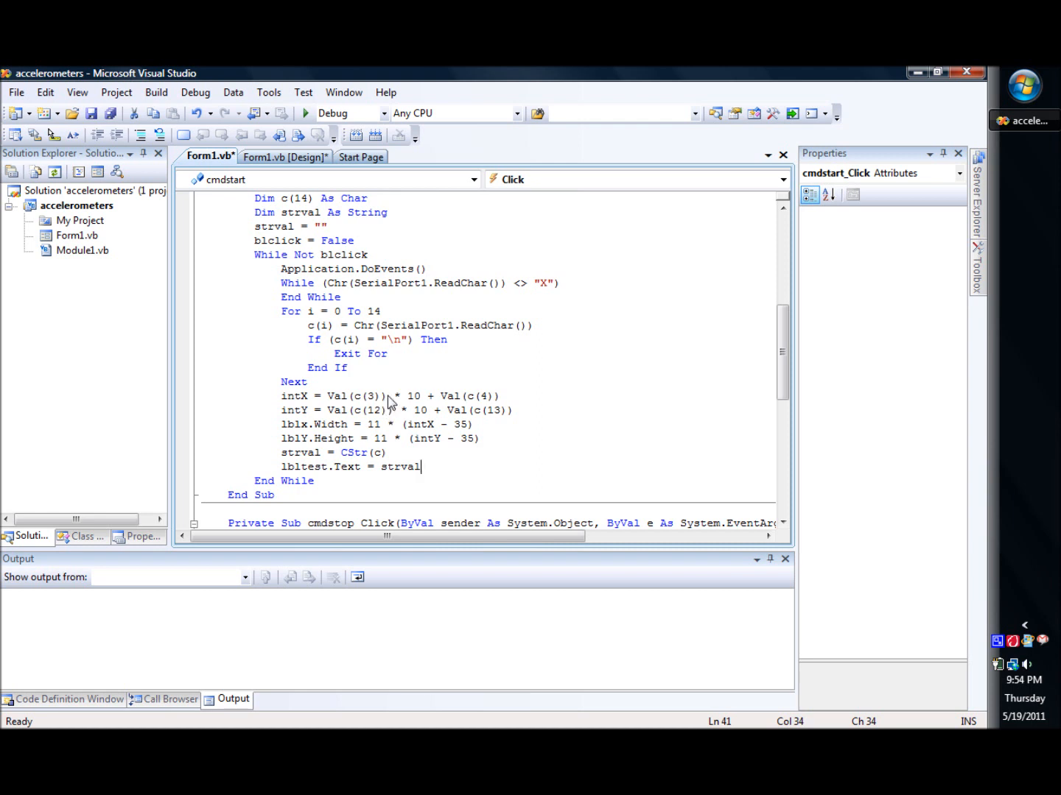
{"action": "mouse_move", "coordinate": [436, 380]}
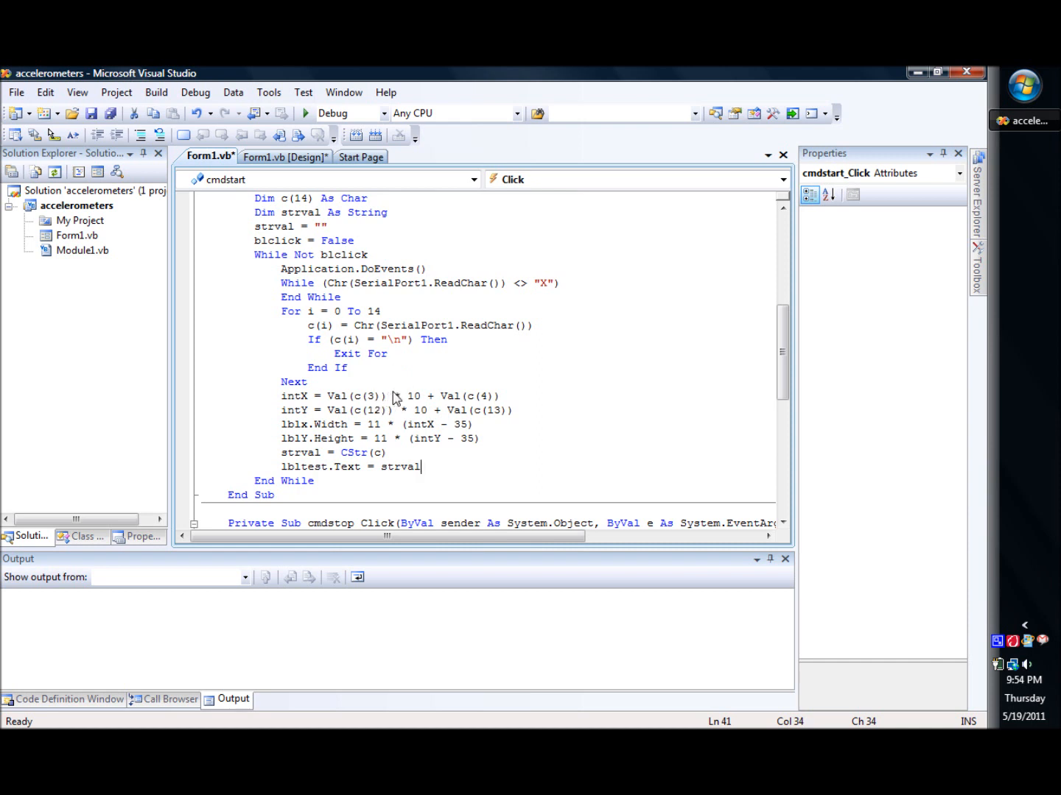
{"action": "mouse_move", "coordinate": [488, 419]}
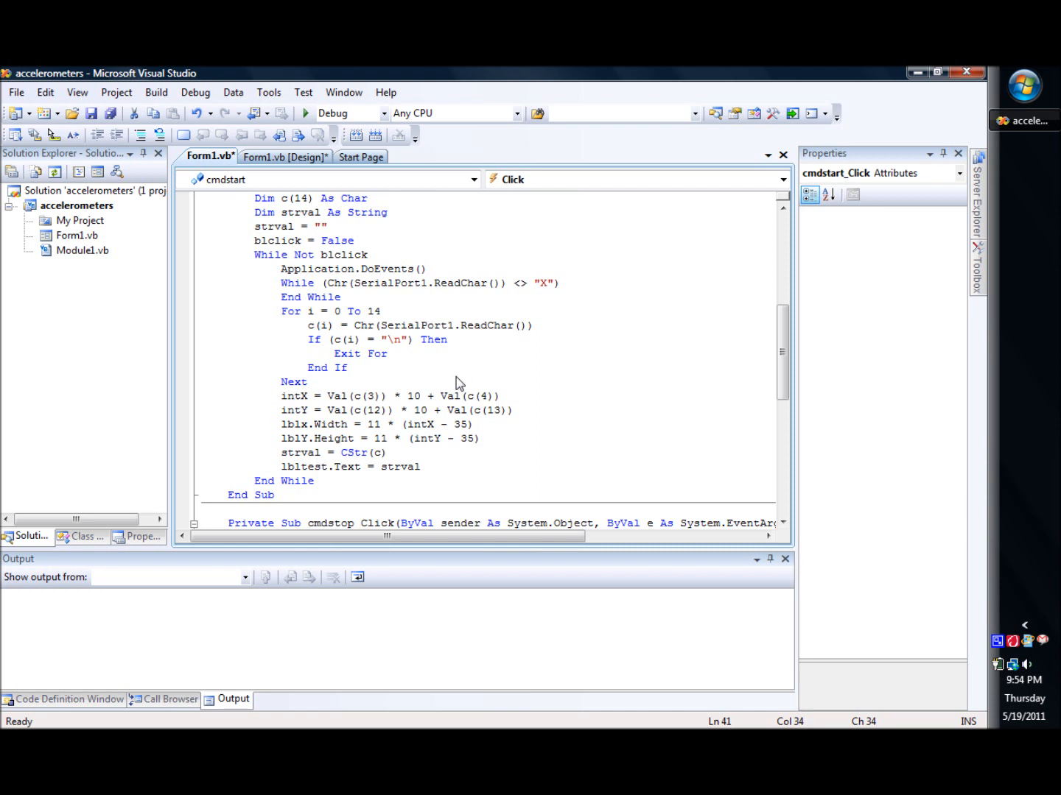
{"action": "mouse_move", "coordinate": [424, 434]}
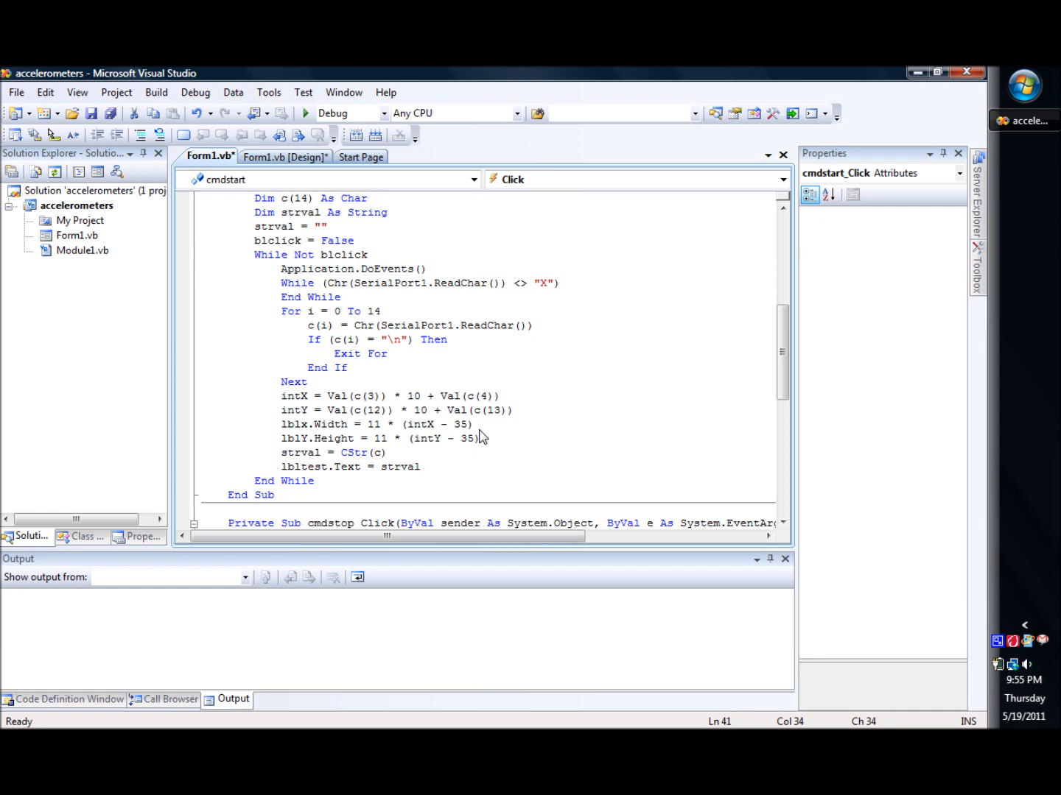
{"action": "mouse_move", "coordinate": [377, 297]}
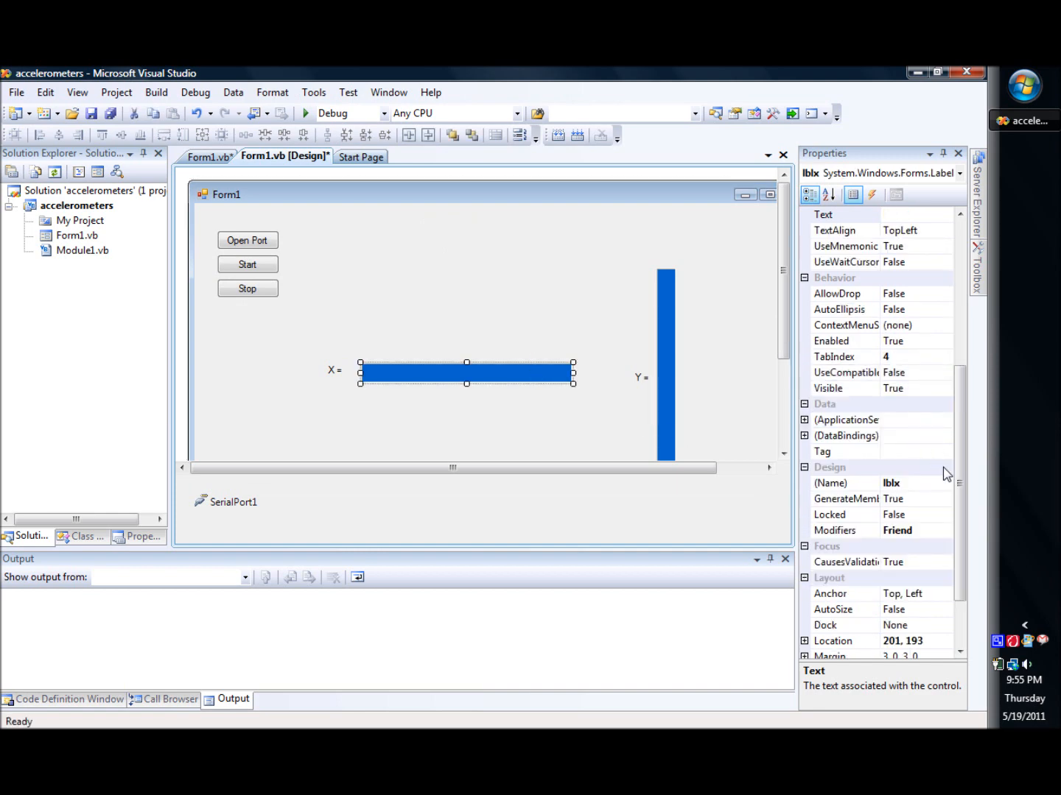
Step: Review the lblx properties, then return to Form1's code with the bar-resizing loop
{"action": "scroll", "scroll_direction": "down", "scroll_amount": 3}
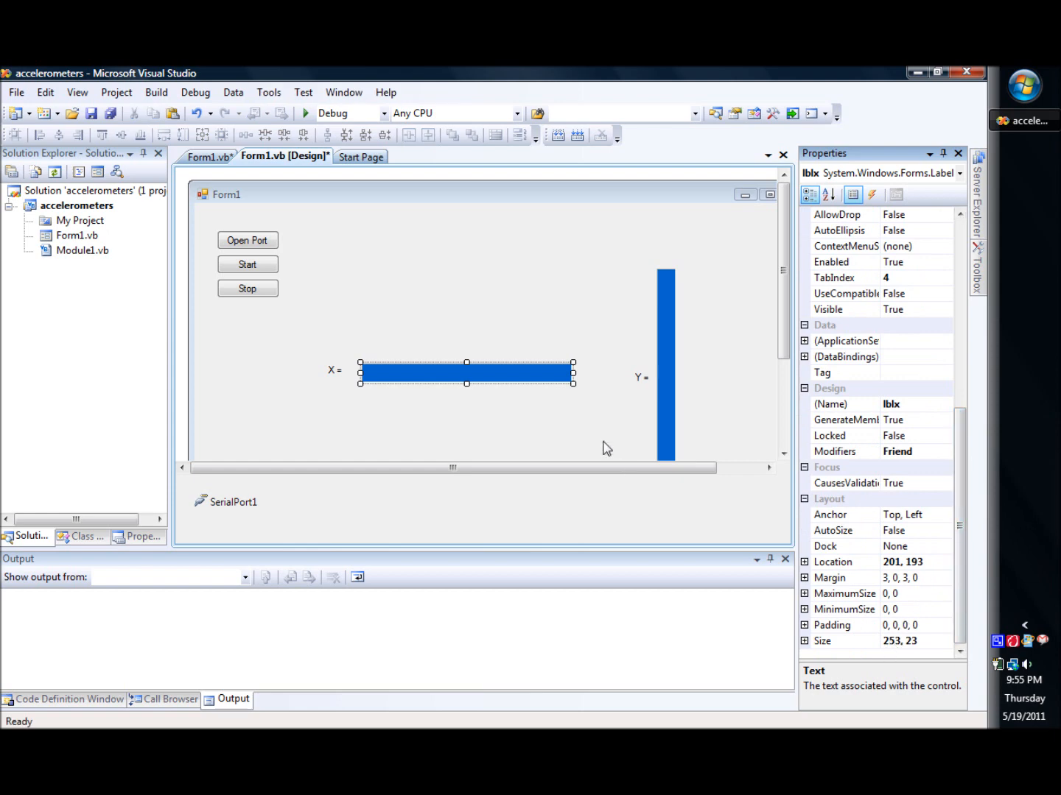
{"action": "mouse_move", "coordinate": [569, 424]}
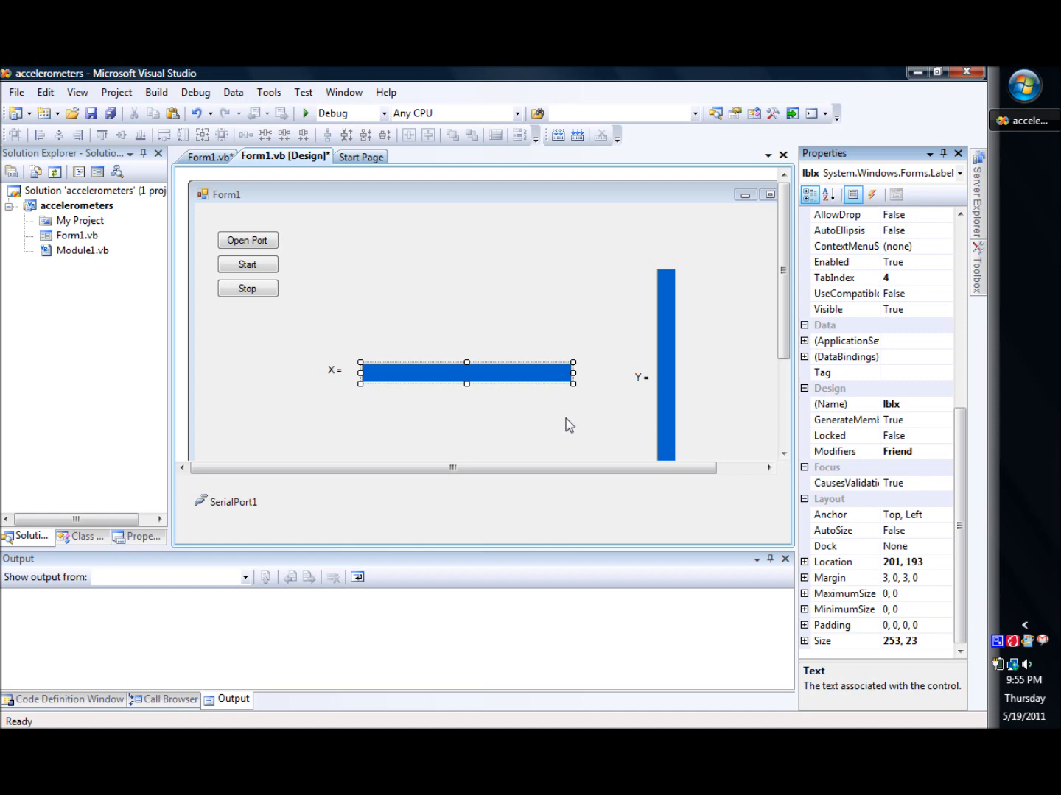
{"action": "mouse_move", "coordinate": [600, 420]}
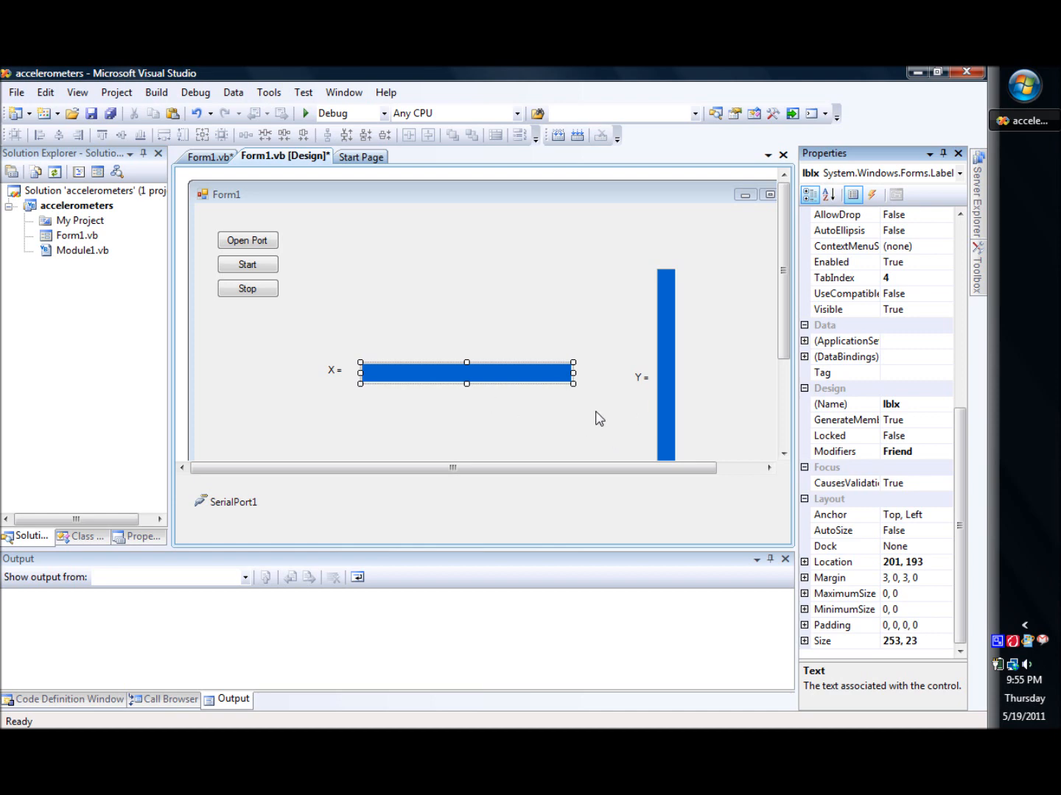
{"action": "left_click", "coordinate": [209, 156]}
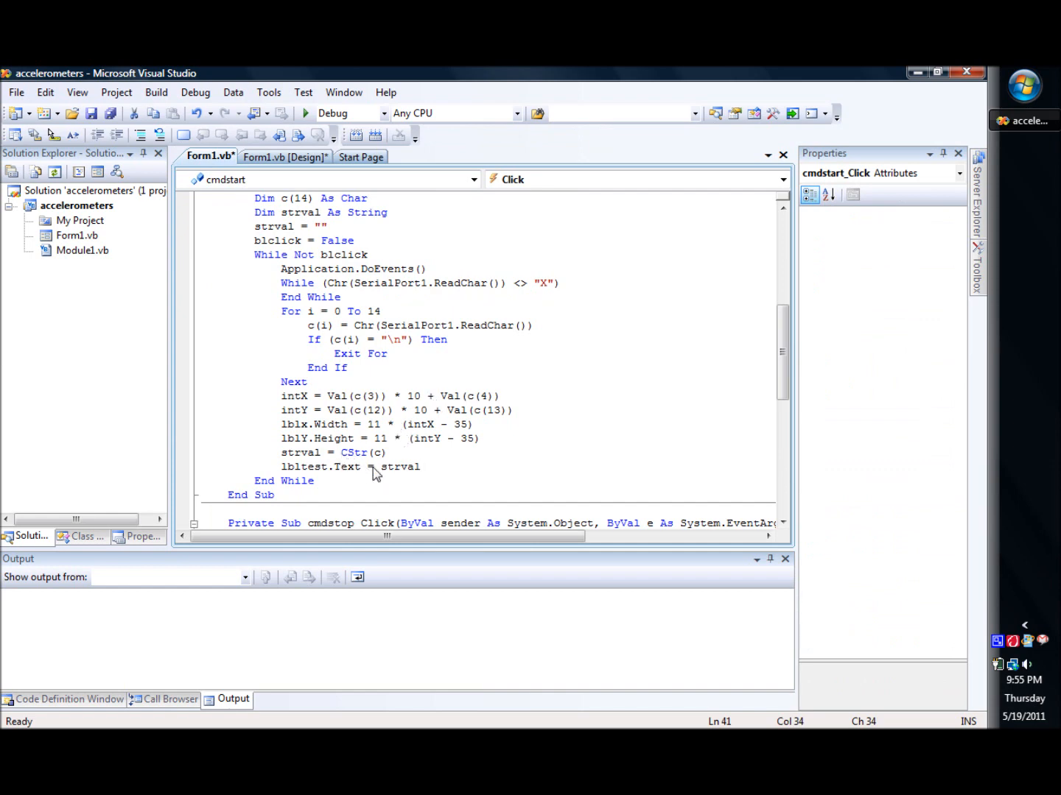
{"action": "mouse_move", "coordinate": [361, 465]}
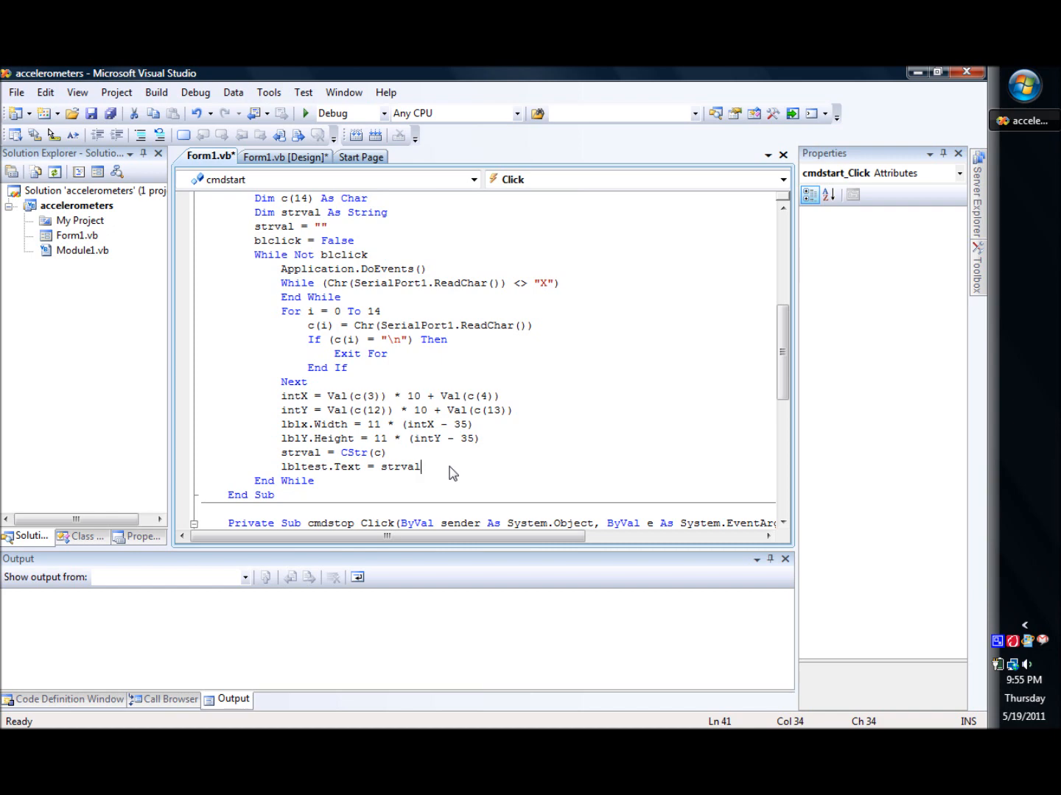
Step: Review Form1's code, then open the form's design showing the blue X and Y bars
{"action": "scroll", "scroll_direction": "down", "scroll_amount": 3}
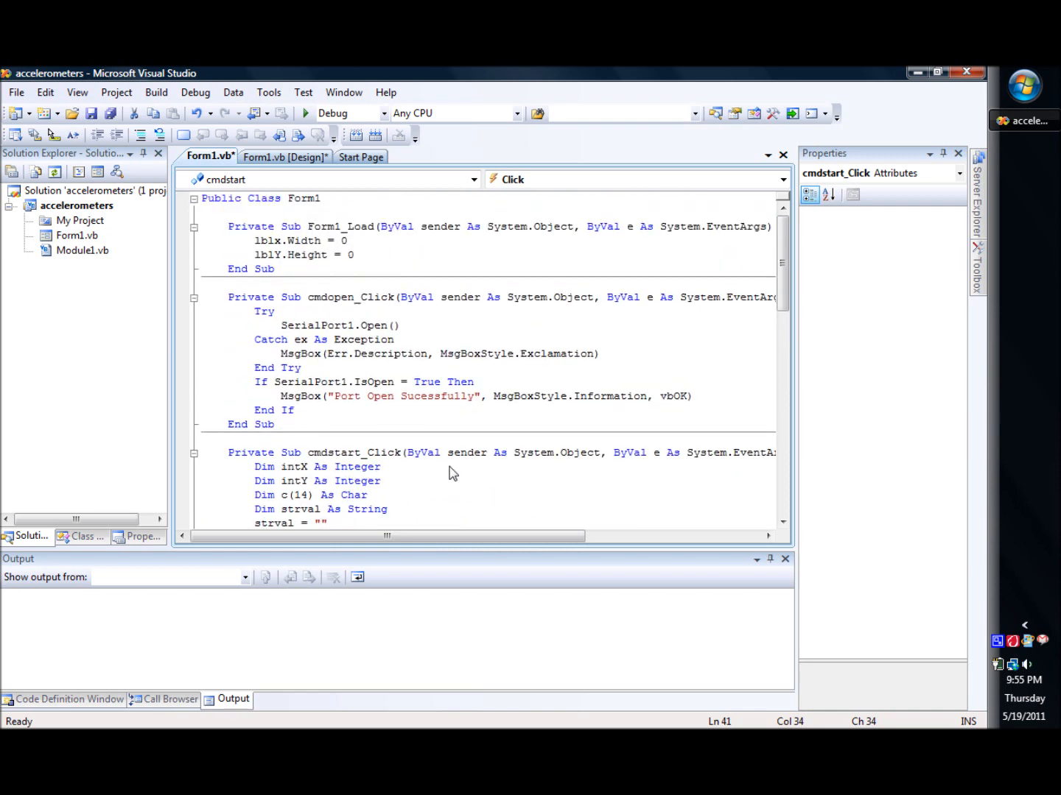
{"action": "left_click", "coordinate": [286, 156]}
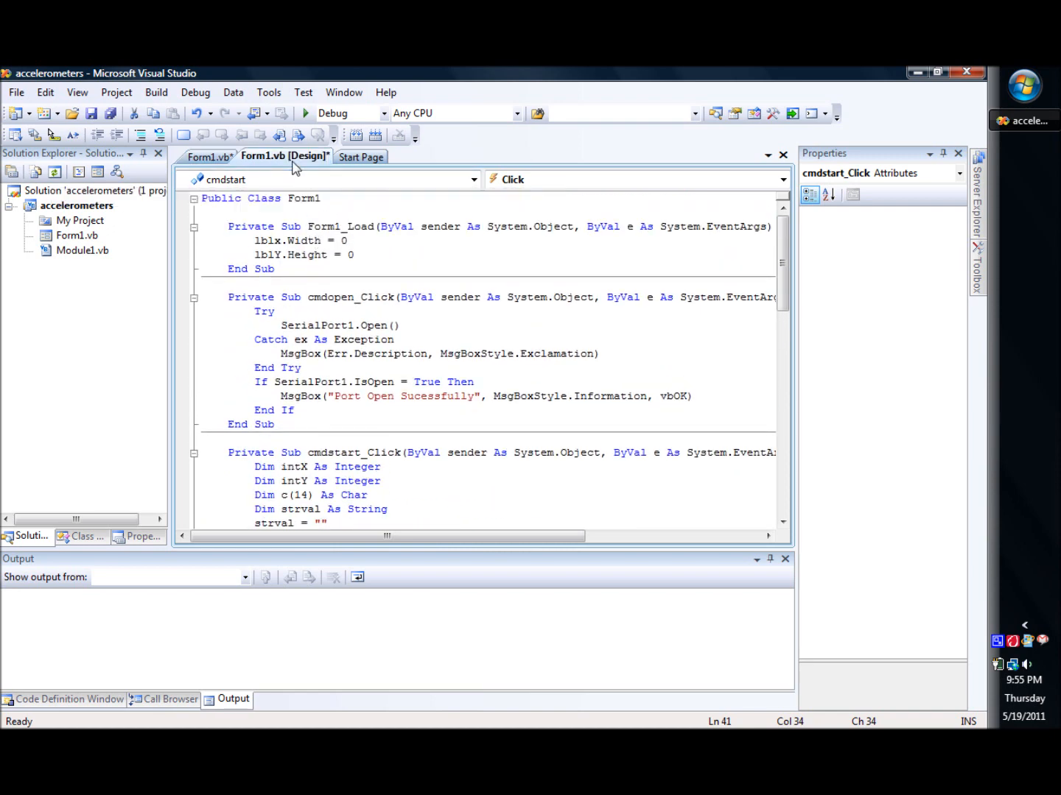
{"action": "left_click", "coordinate": [286, 156]}
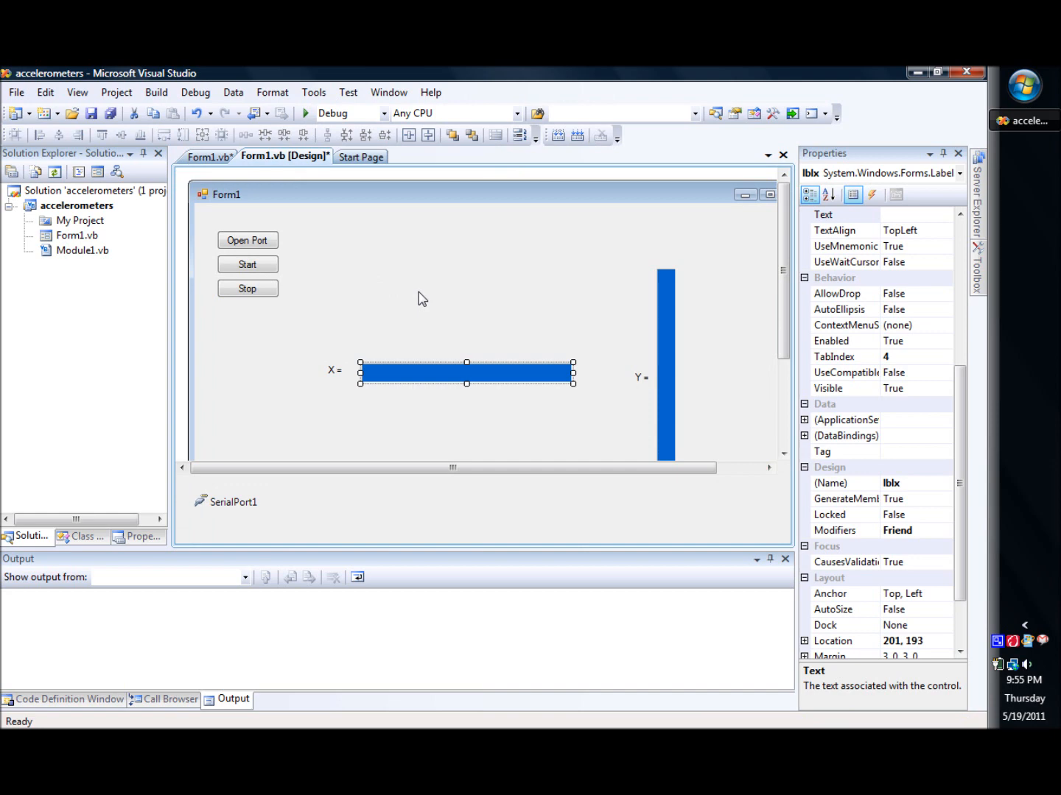